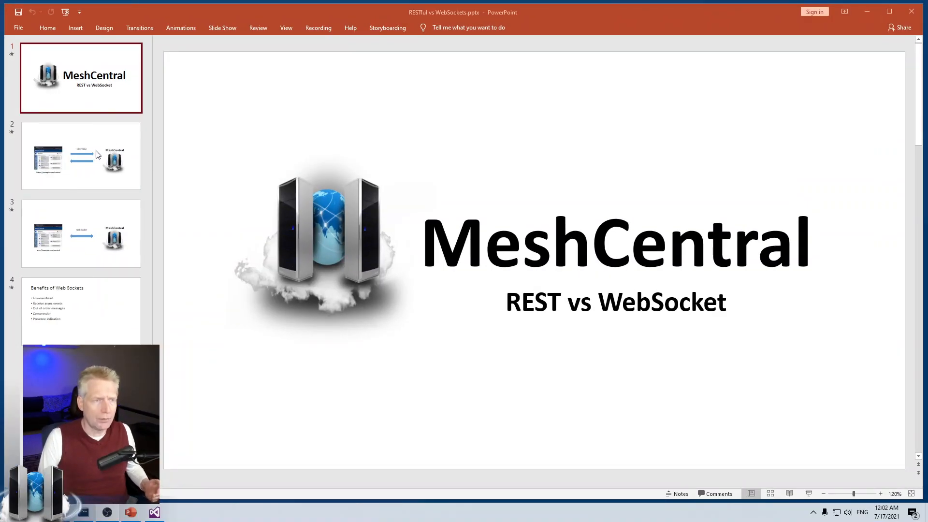
Step: Display slide 2, the HTTP POST diagram between the web page and MeshCentral
left_click(81, 156)
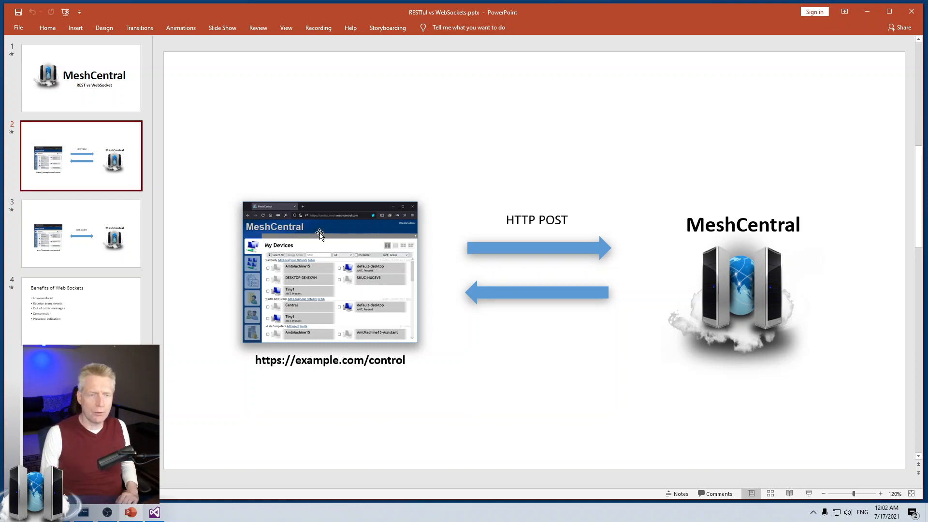
mouse_move(701, 266)
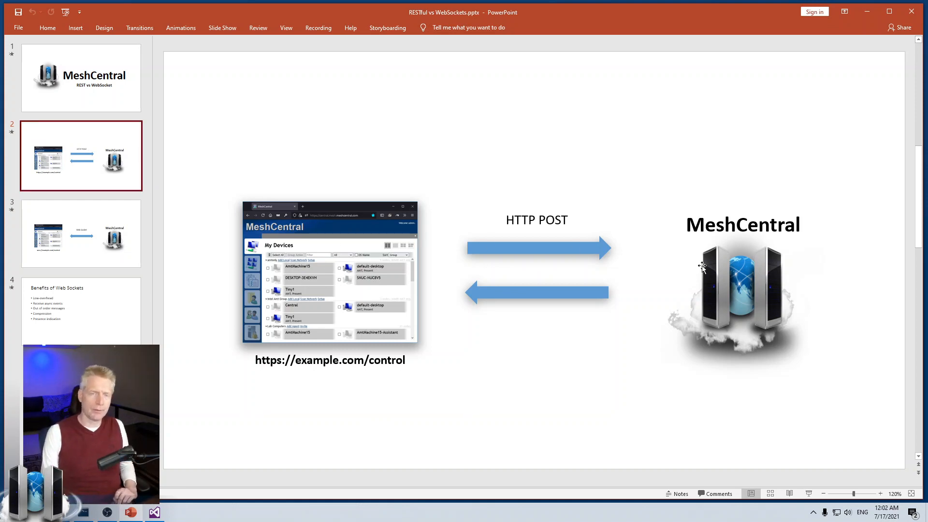
mouse_move(399, 237)
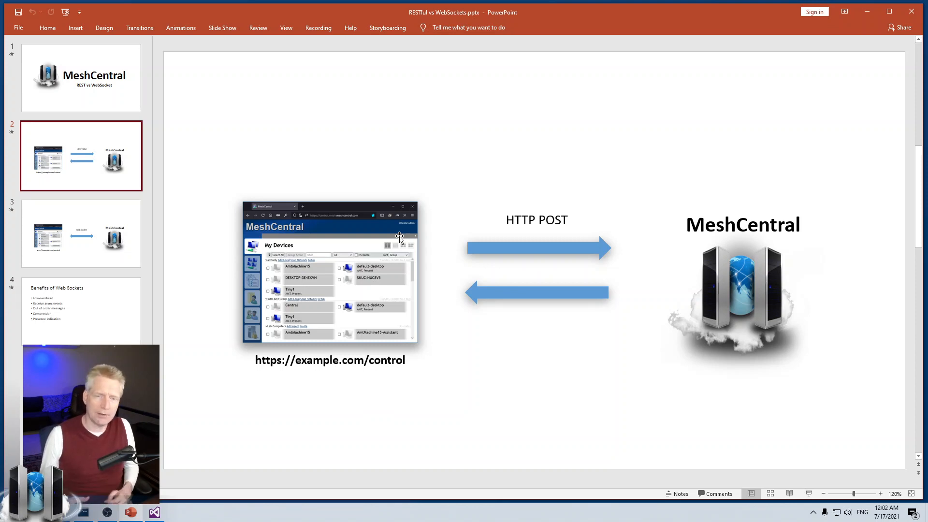
mouse_move(648, 241)
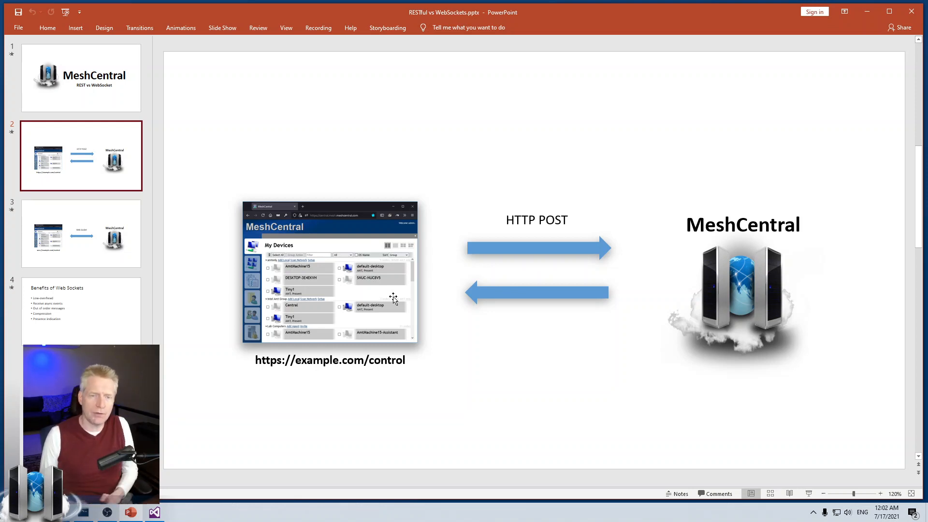
mouse_move(367, 296)
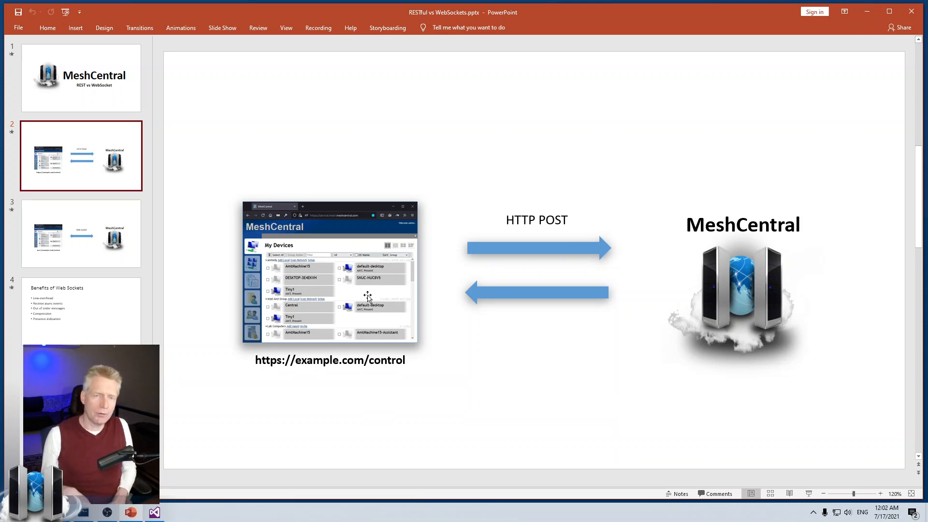
mouse_move(591, 247)
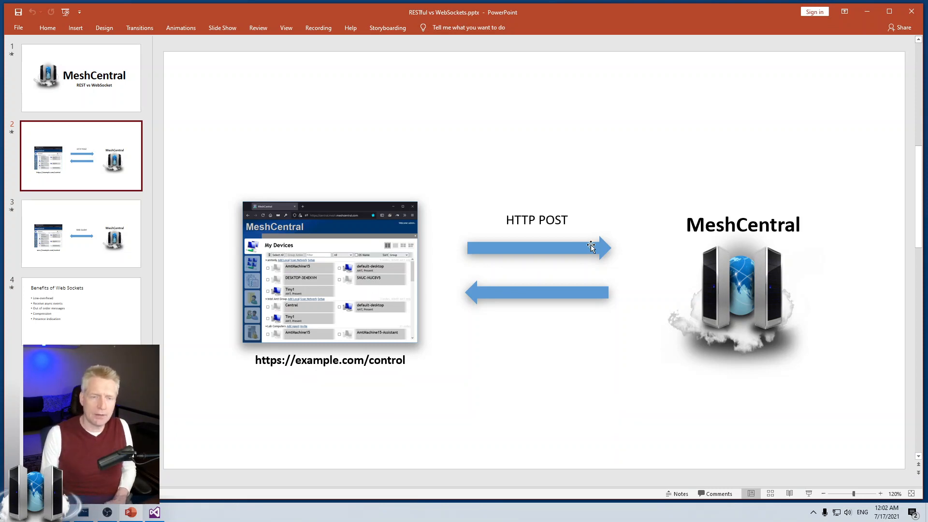
mouse_move(677, 247)
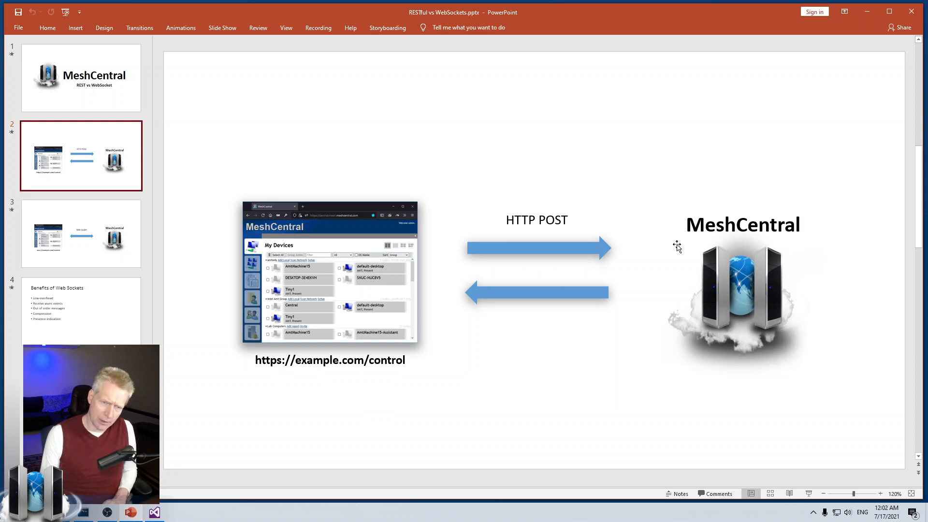
mouse_move(685, 297)
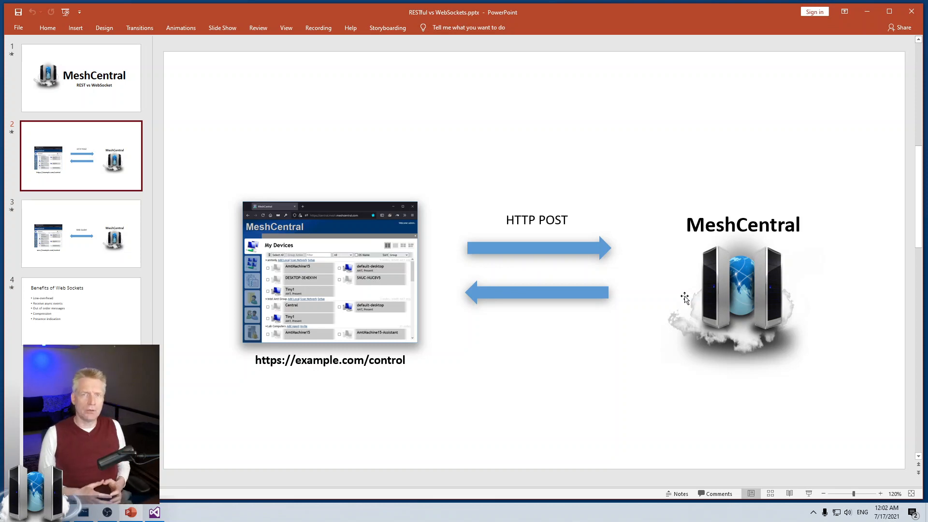
mouse_move(736, 268)
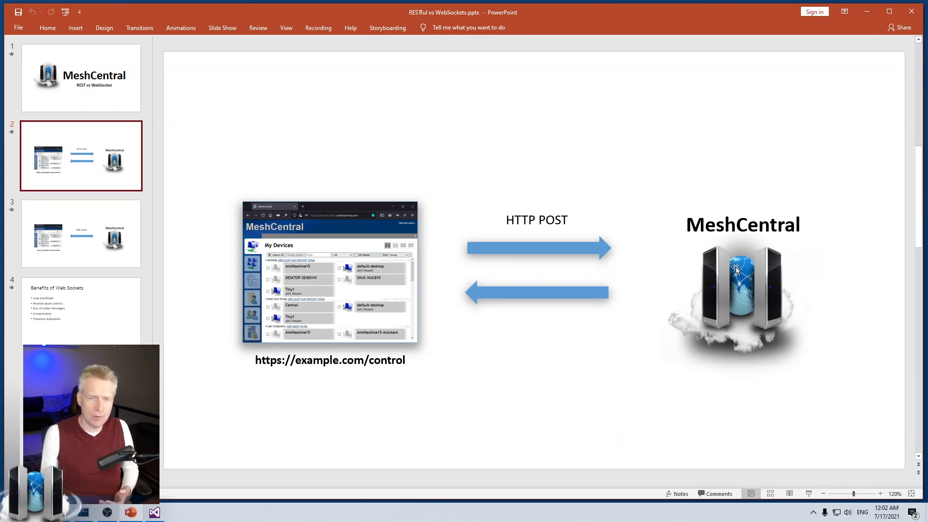
mouse_move(725, 274)
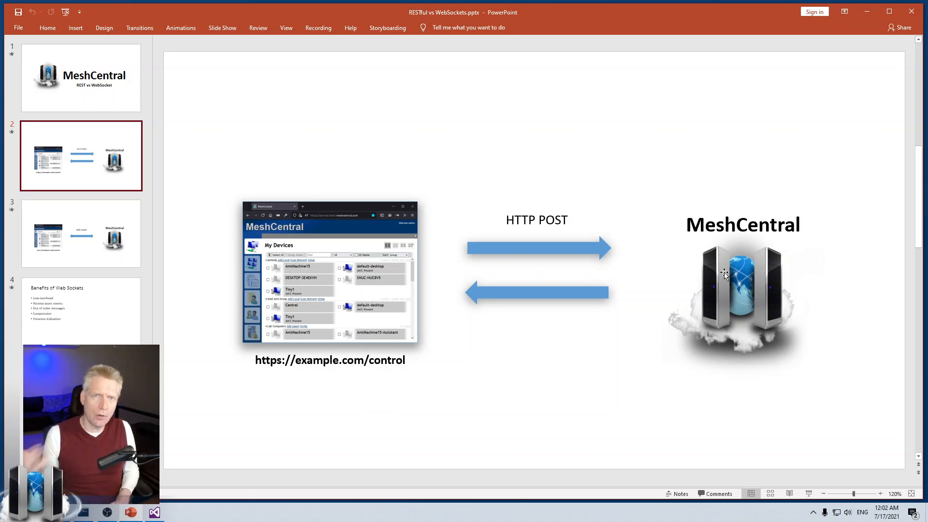
mouse_move(695, 250)
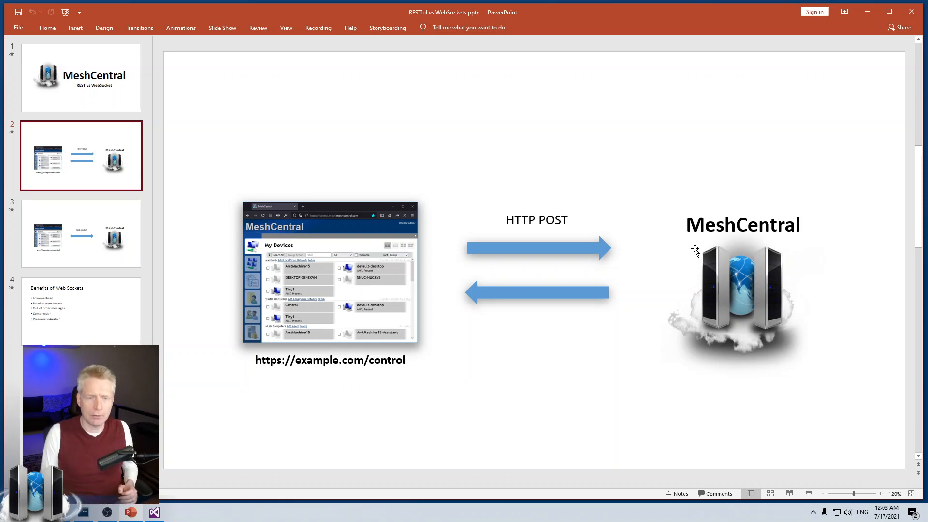
mouse_move(669, 248)
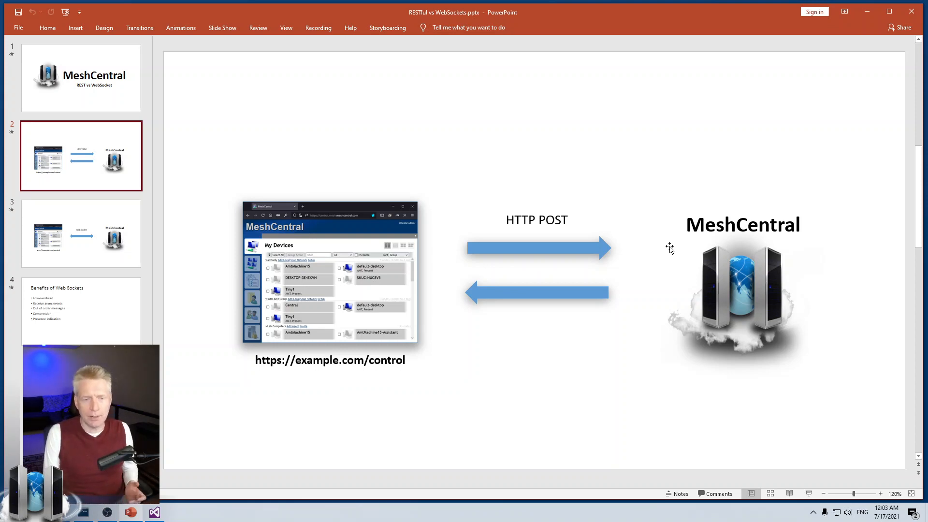
mouse_move(562, 311)
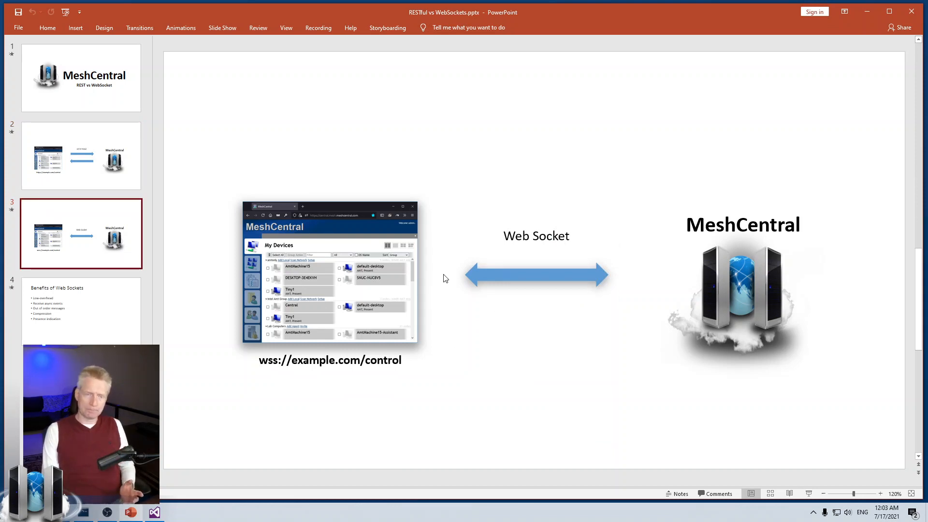
mouse_move(353, 276)
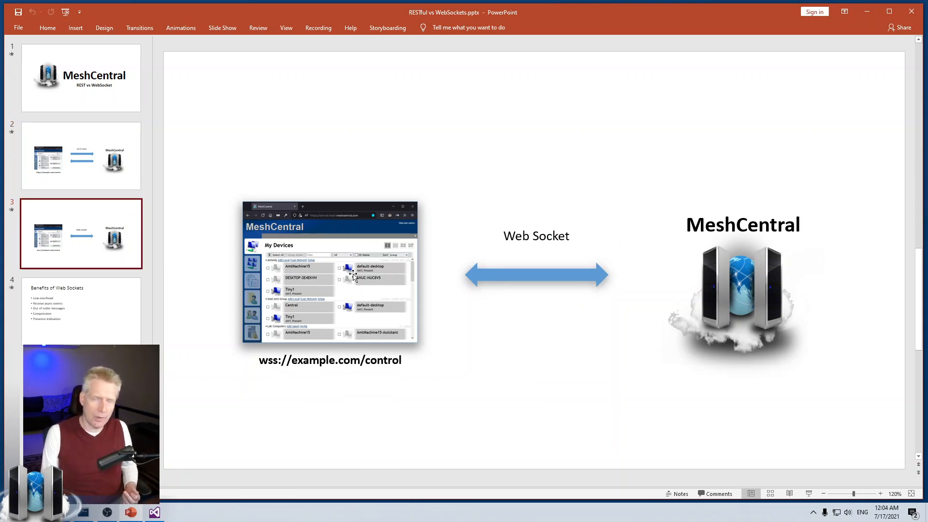
mouse_move(348, 271)
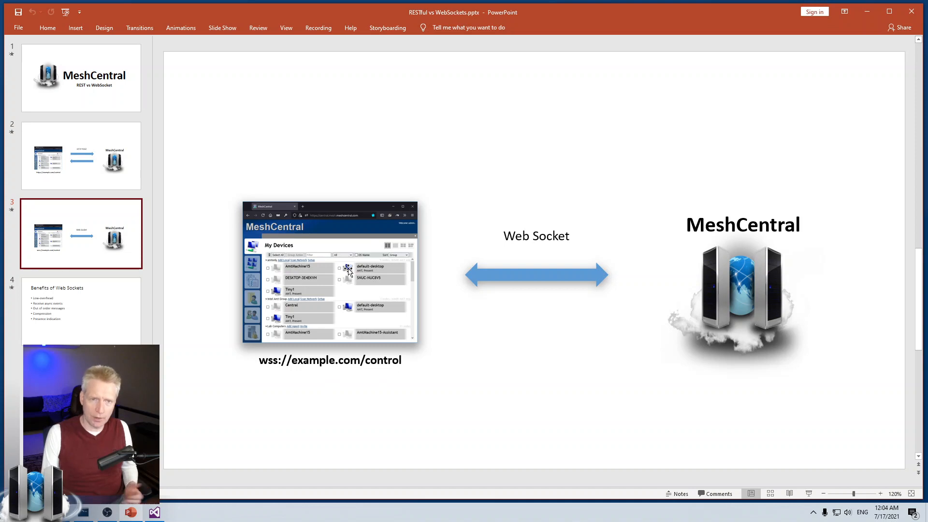
mouse_move(754, 275)
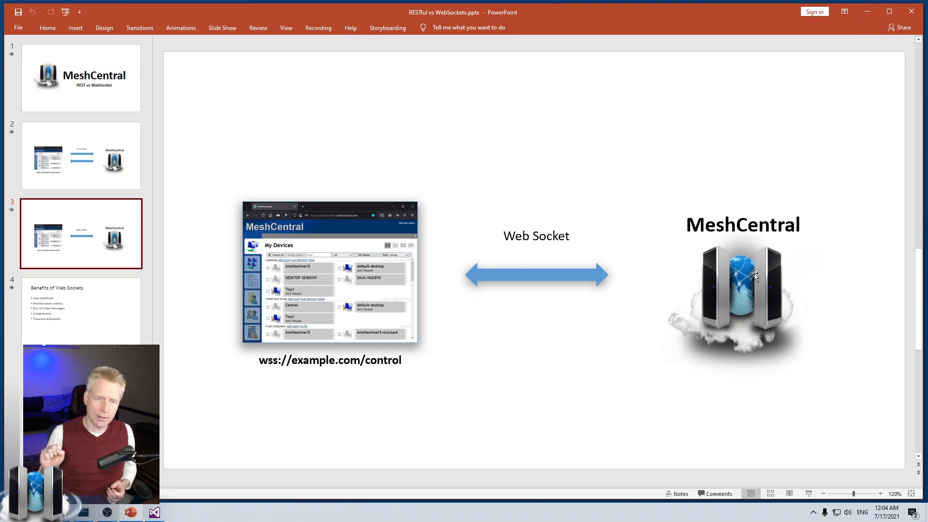
mouse_move(656, 283)
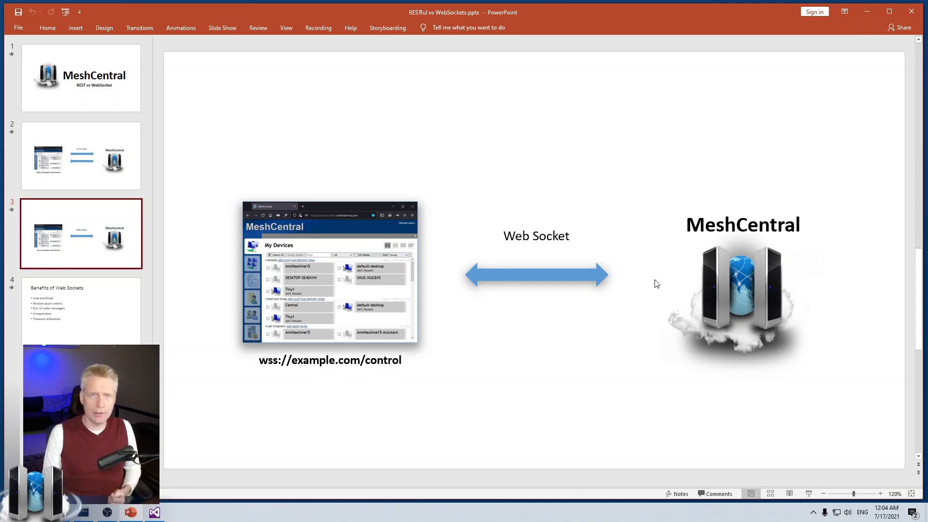
mouse_move(708, 250)
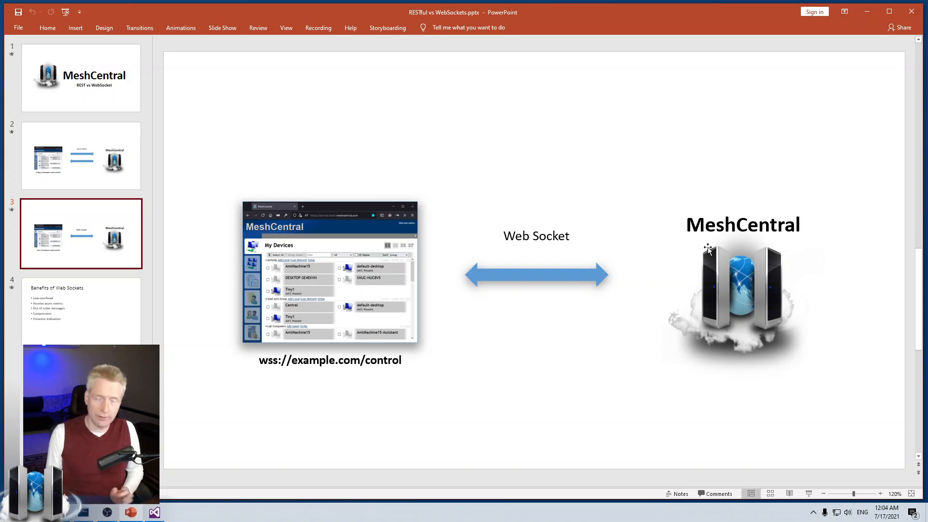
mouse_move(698, 251)
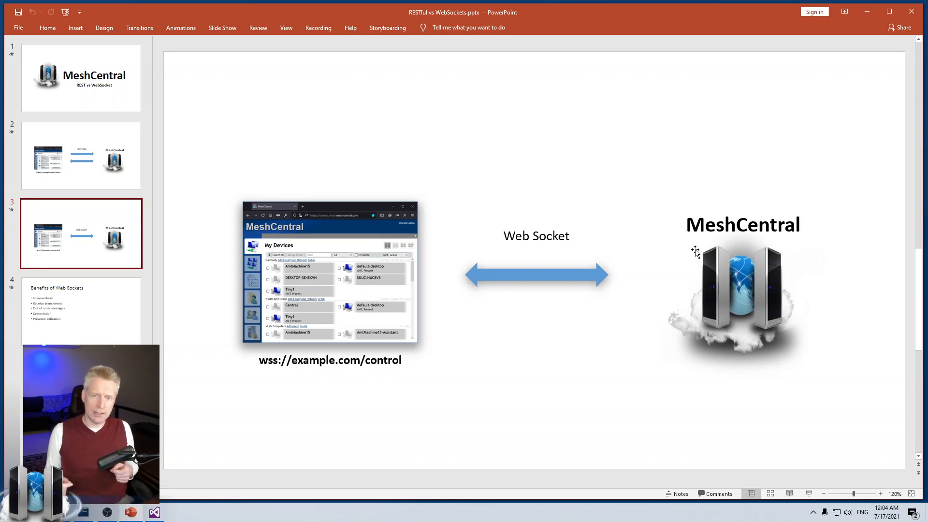
mouse_move(713, 290)
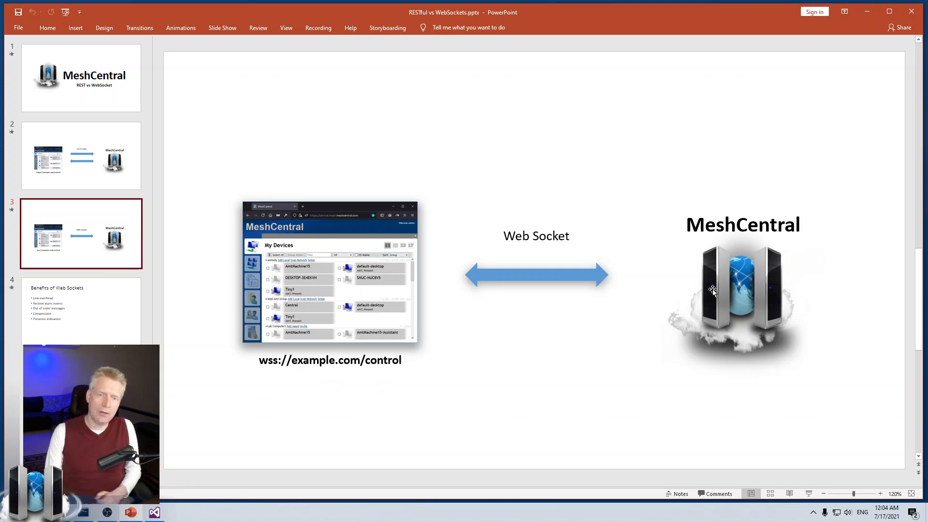
mouse_move(324, 295)
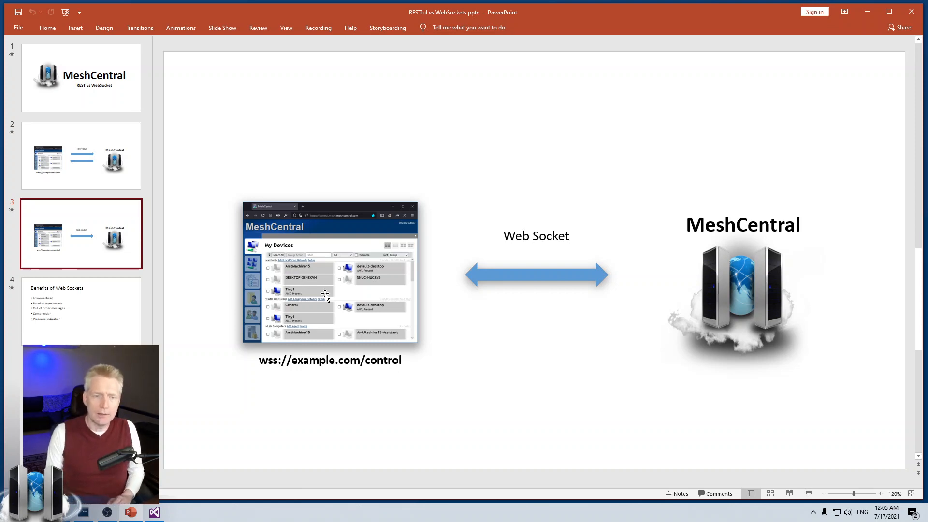
mouse_move(622, 333)
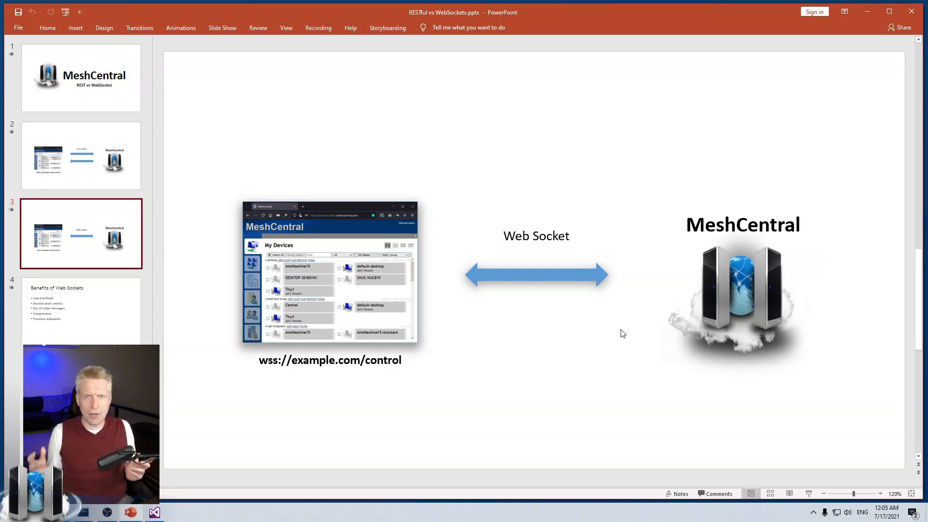
mouse_move(521, 306)
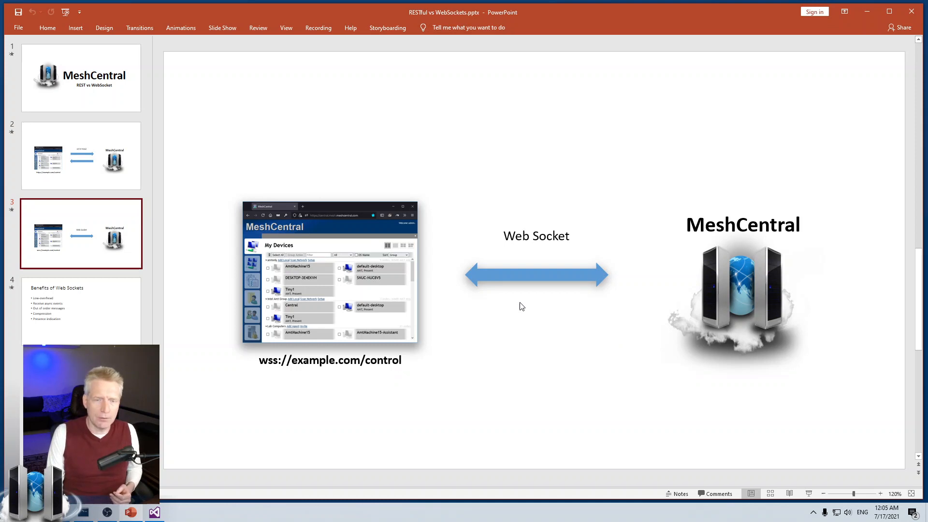
mouse_move(390, 276)
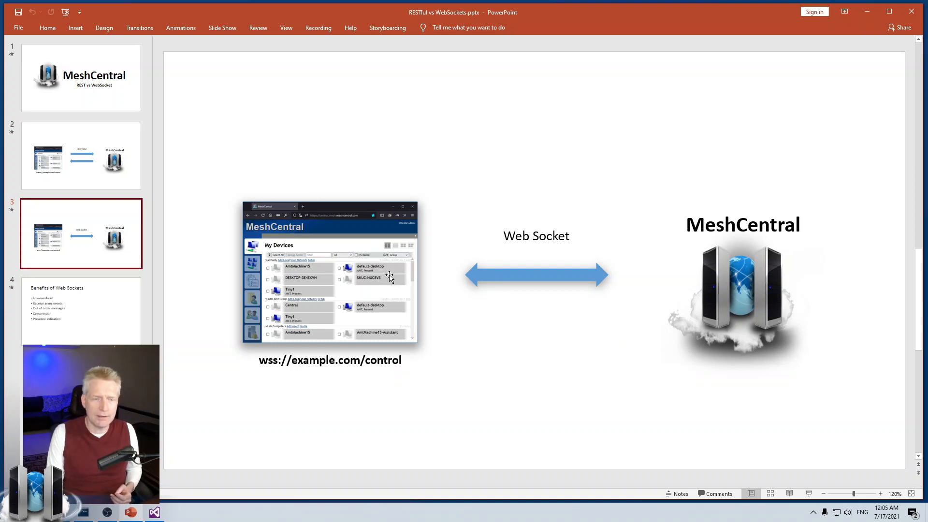
mouse_move(301, 236)
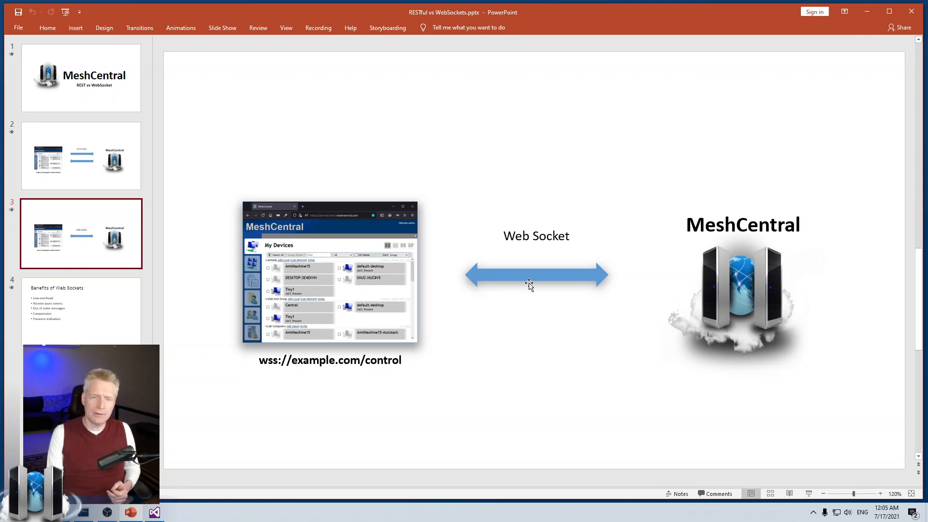
mouse_move(554, 303)
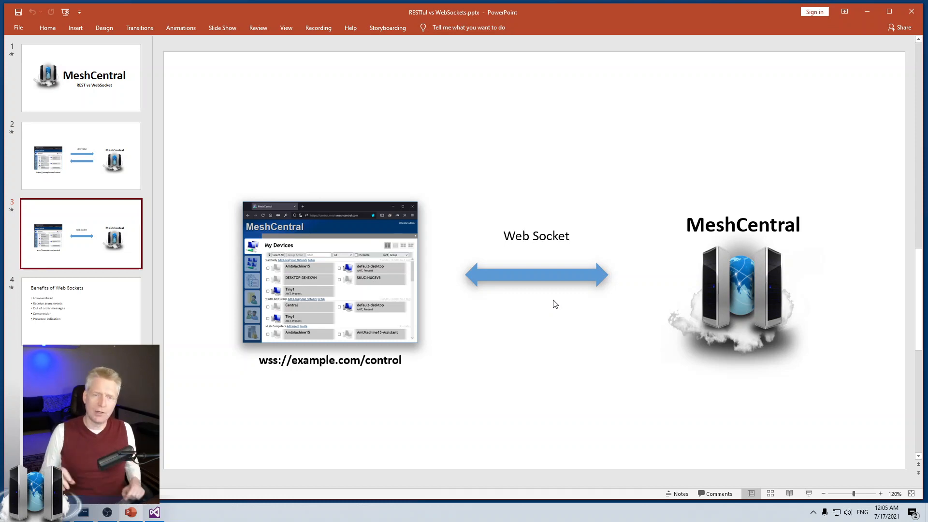
mouse_move(723, 318)
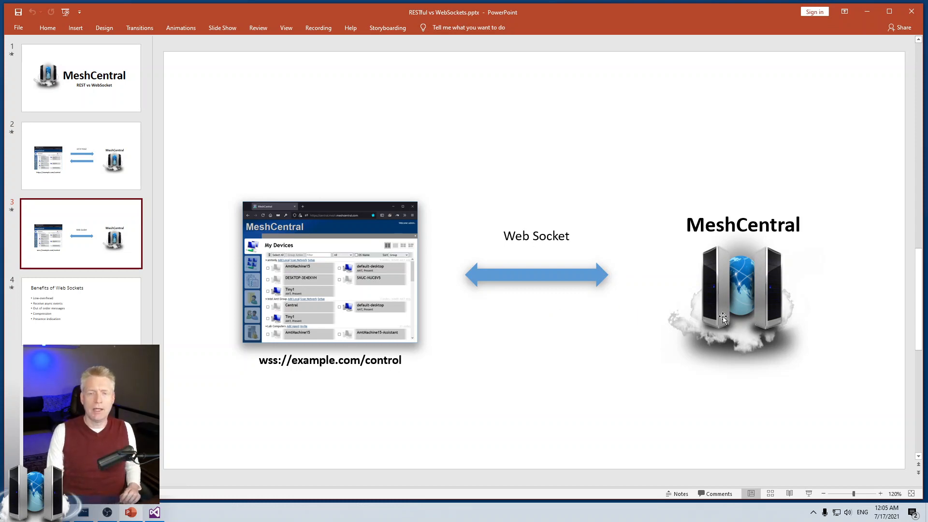
mouse_move(734, 307)
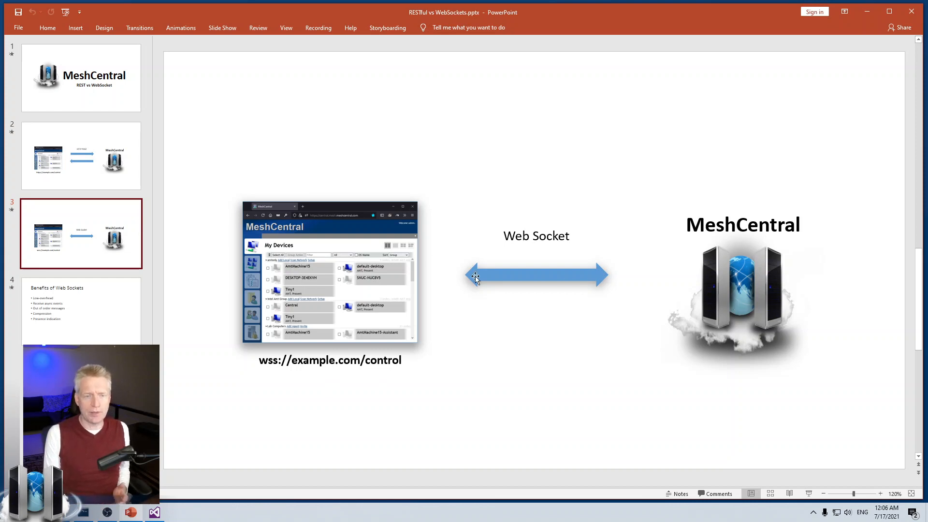
mouse_move(501, 276)
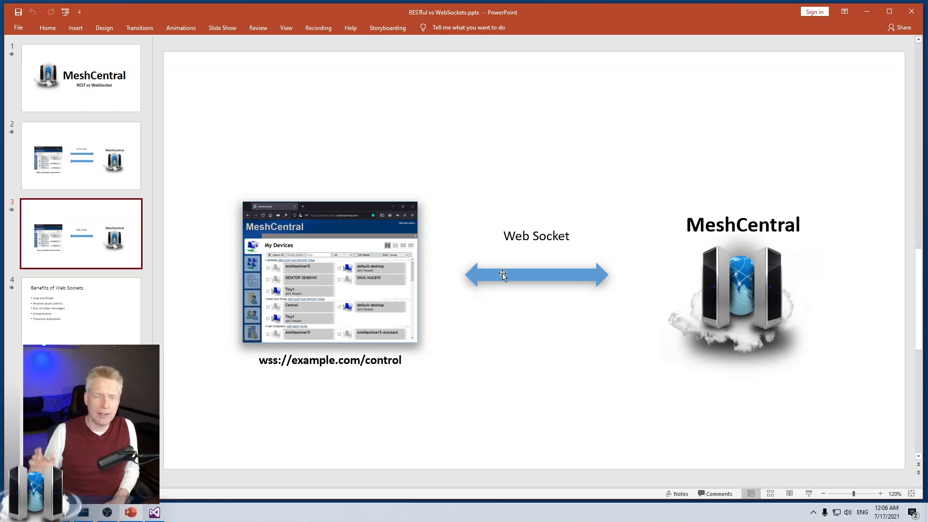
mouse_move(590, 257)
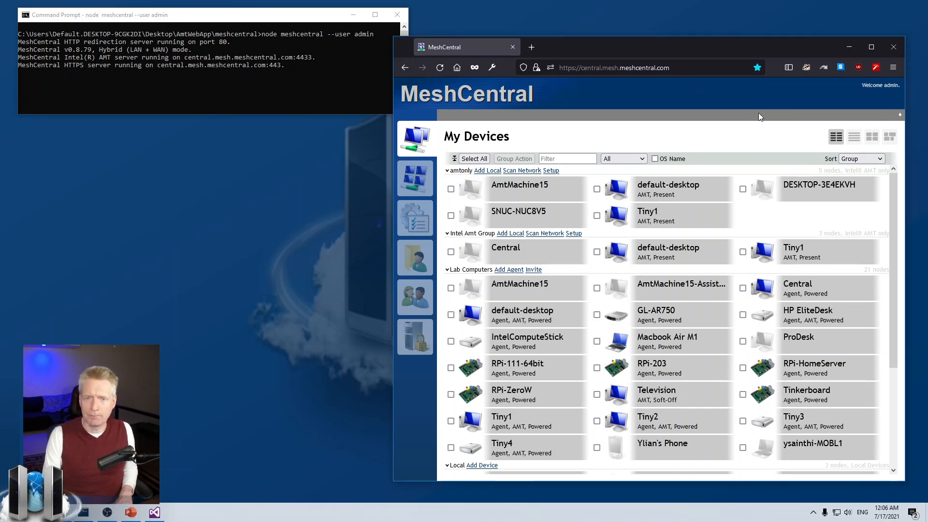
Step: Open Firefox's Web Developer Tools beside MeshCentral's My Devices page
left_click(892, 67)
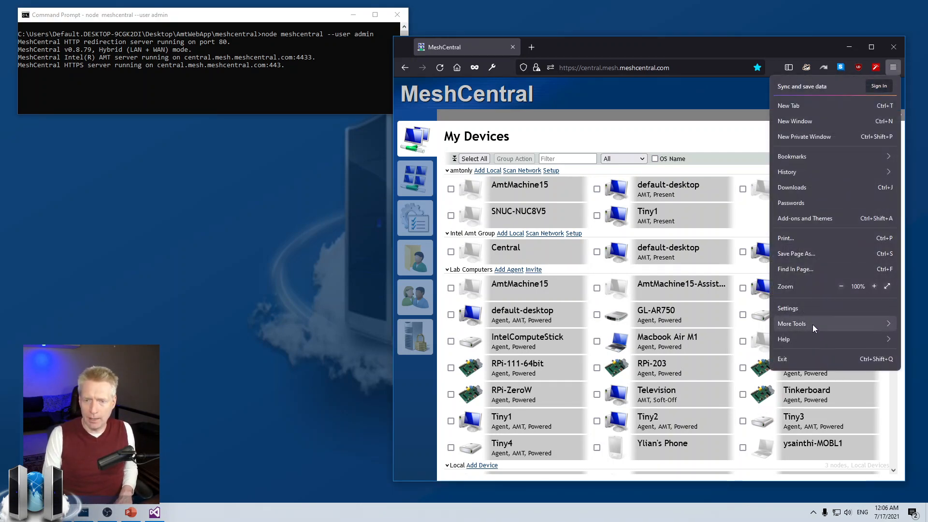
left_click(791, 323)
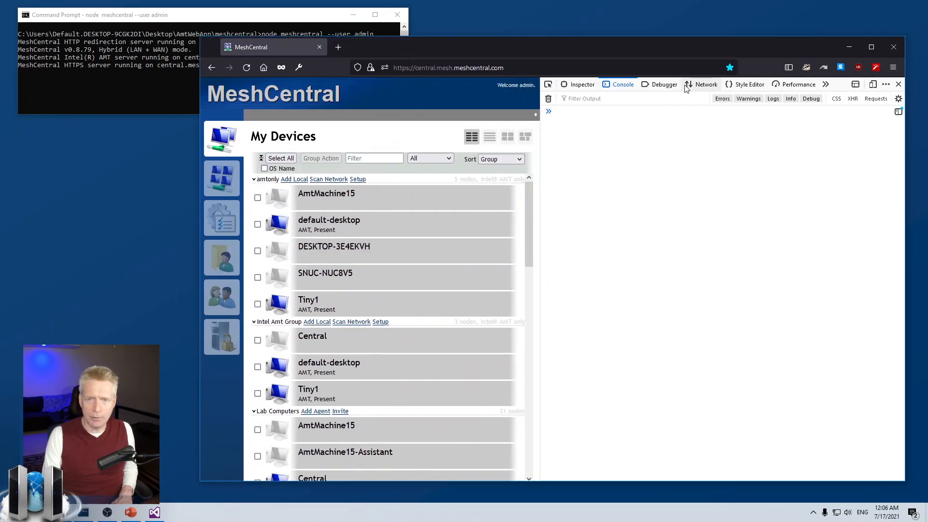
Step: Reload MeshCentral with the Network panel recording and list requests of all types
left_click(706, 84)
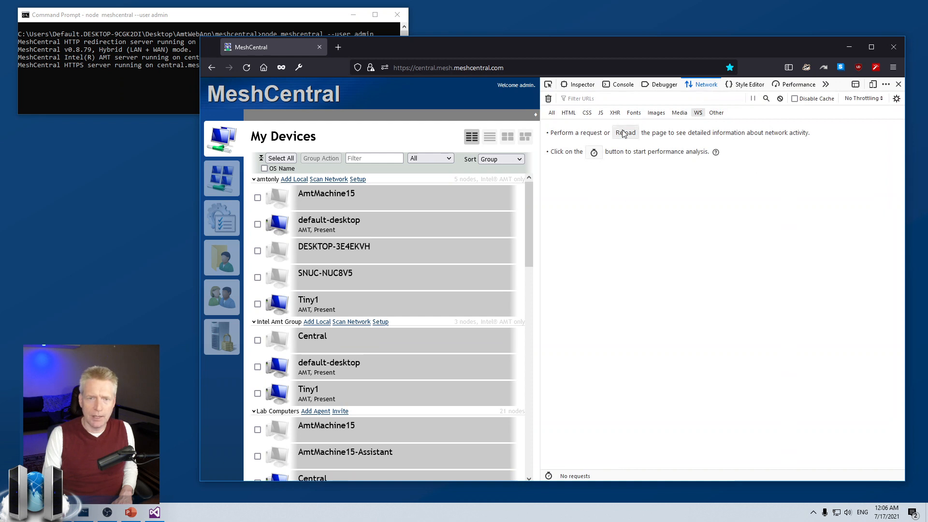
left_click(246, 66)
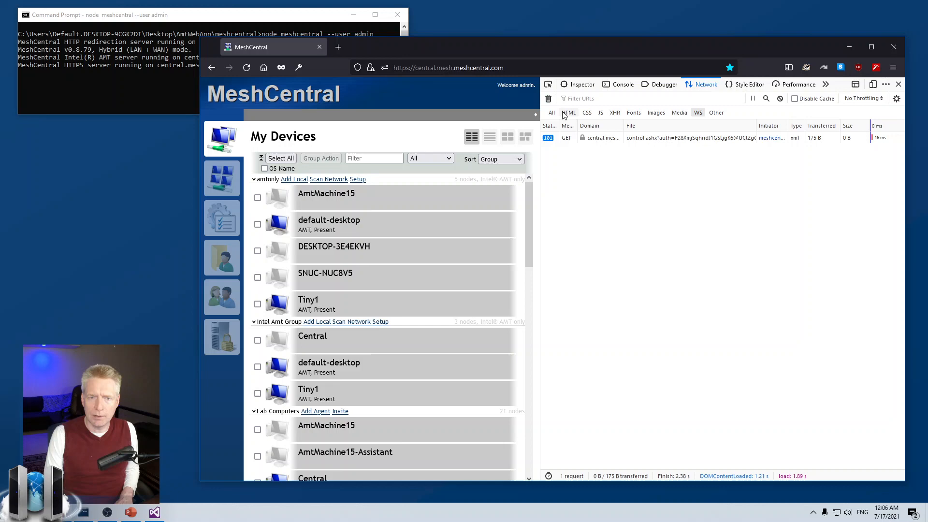
left_click(567, 113)
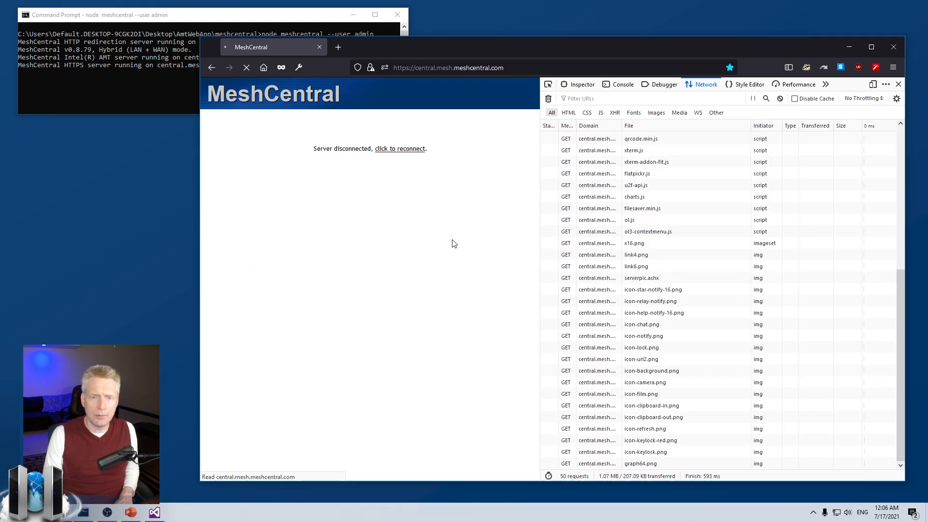
Step: Inspect the control.ashx WebSocket request headers showing 101 Switching Protocols
left_click(400, 149)
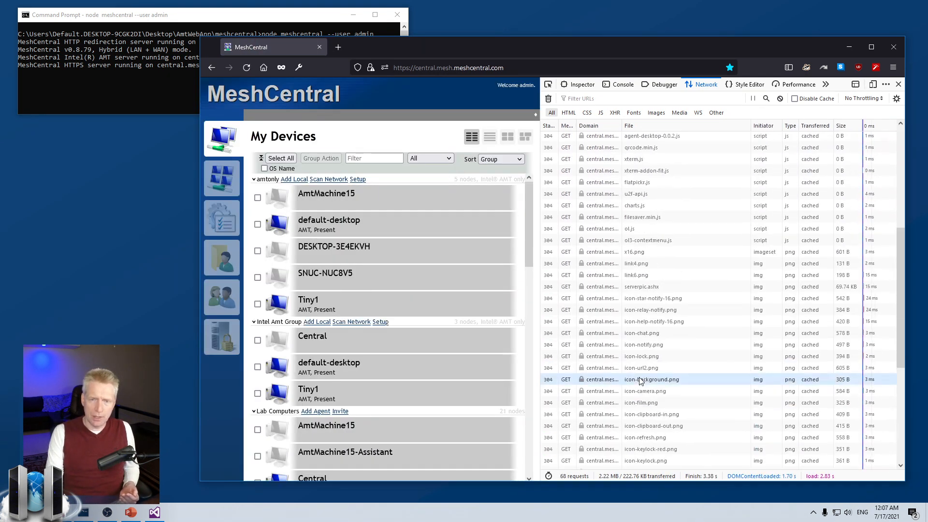
scroll("up", 3)
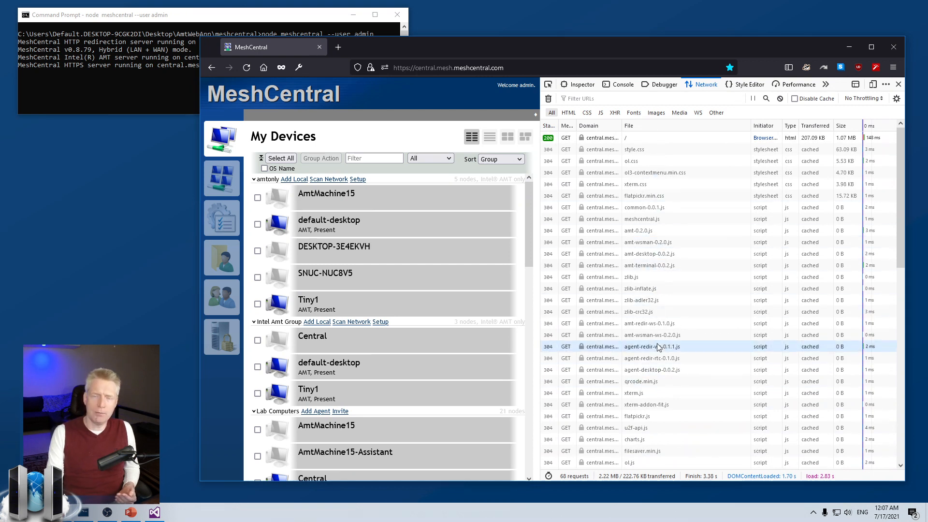
mouse_move(659, 345)
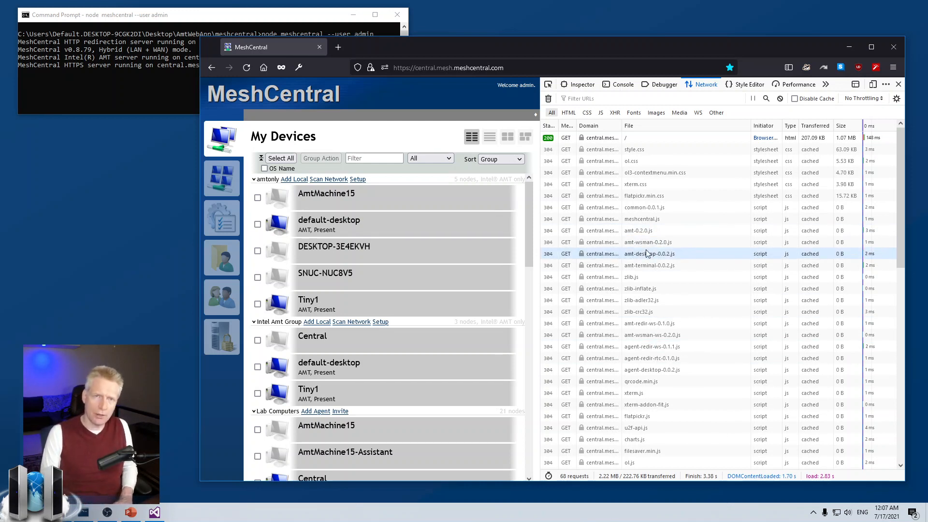
mouse_move(647, 253)
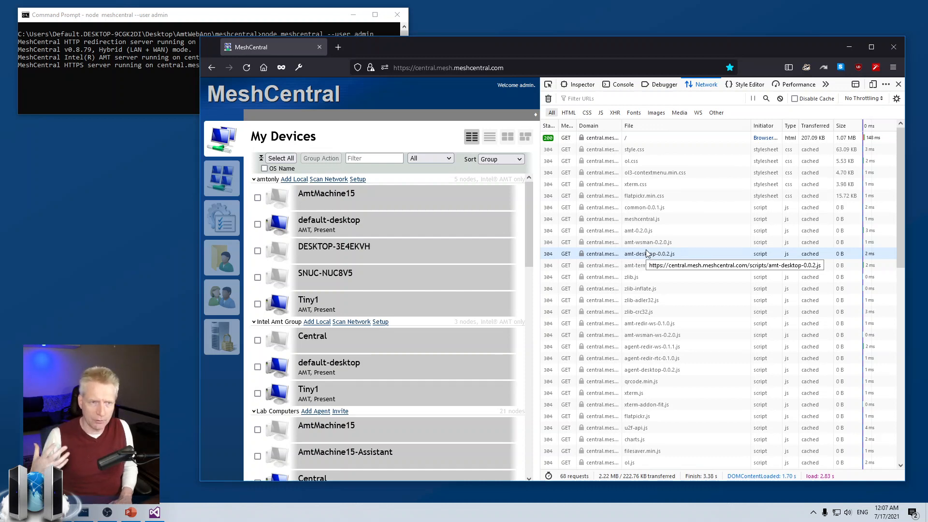
scroll("down", 3)
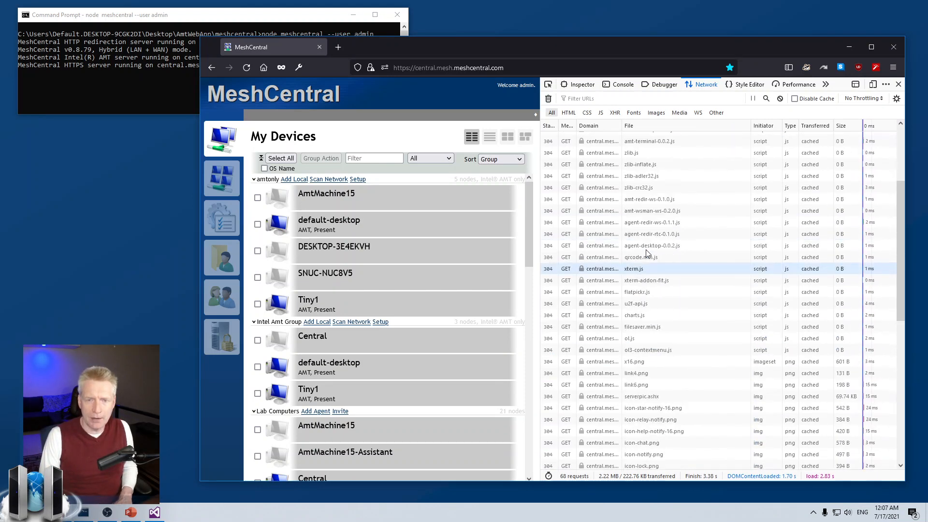
left_click(698, 113)
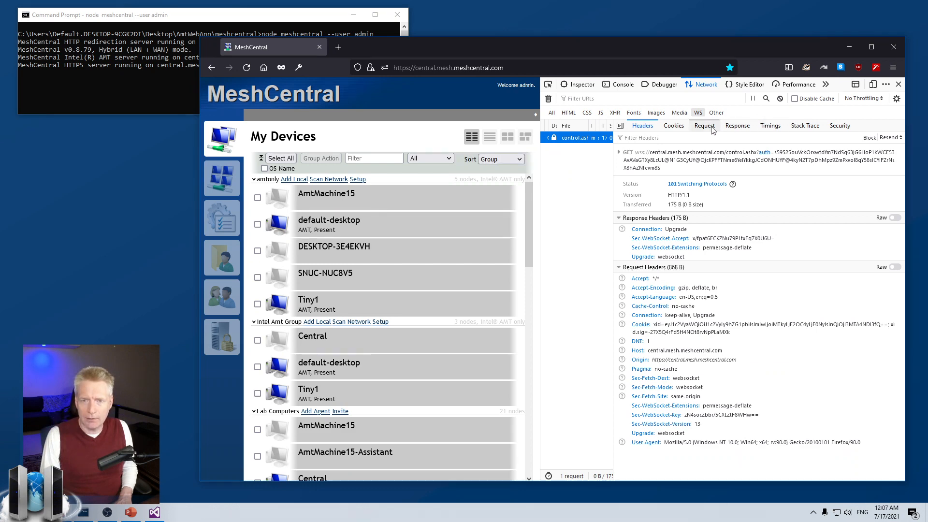
Step: View control.ashx messages: userinfo, meshes, nodes, serverstats and ping/pong
left_click(737, 126)
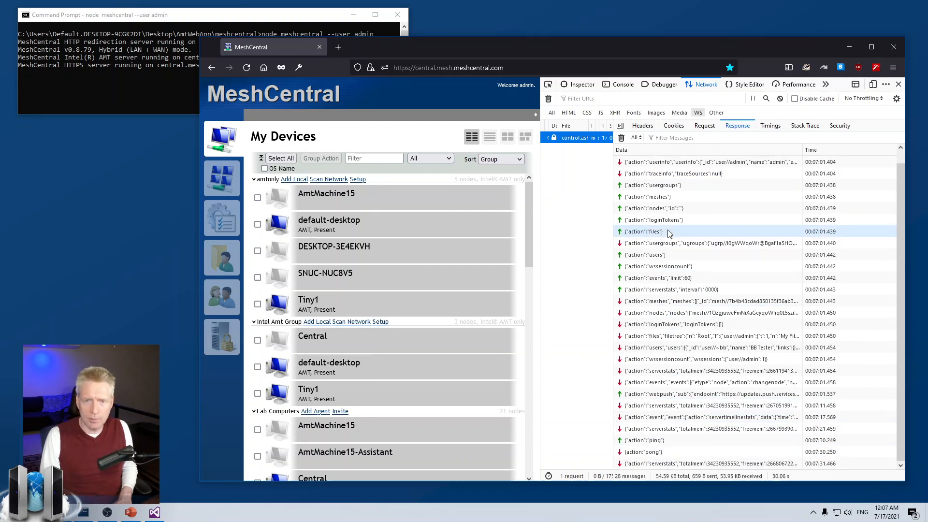
mouse_move(671, 161)
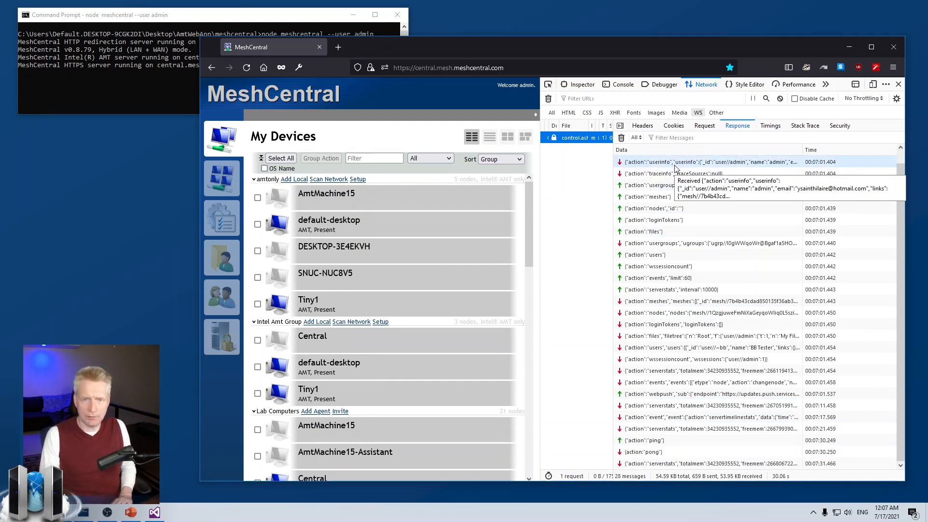
mouse_move(676, 443)
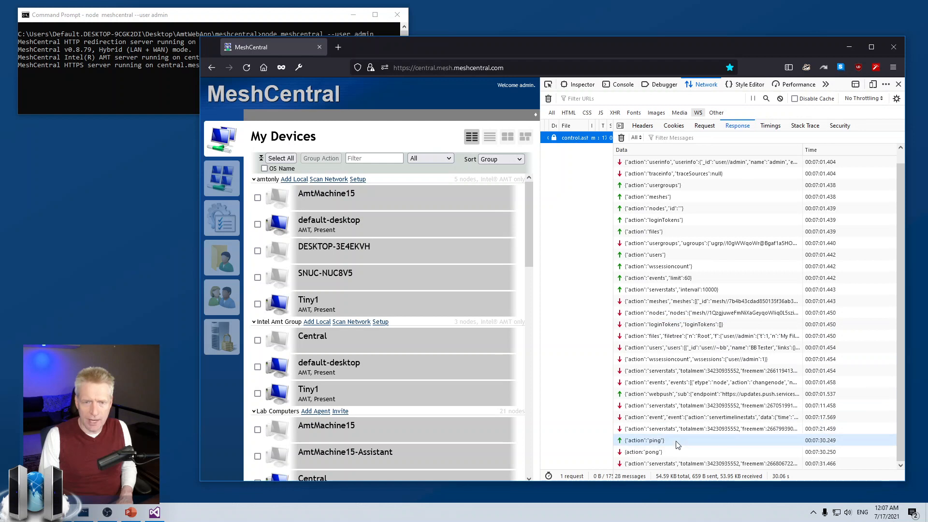
mouse_move(680, 428)
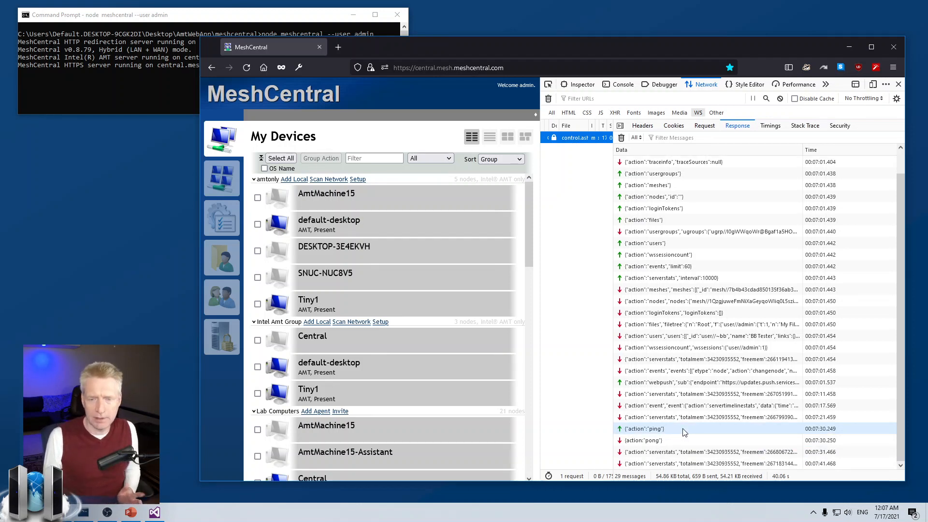
scroll("up", 3)
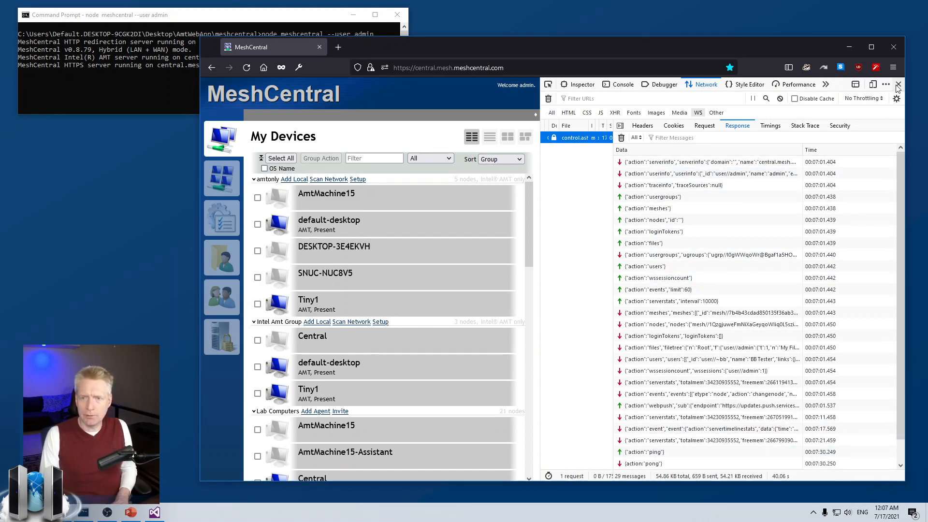
left_click(621, 84)
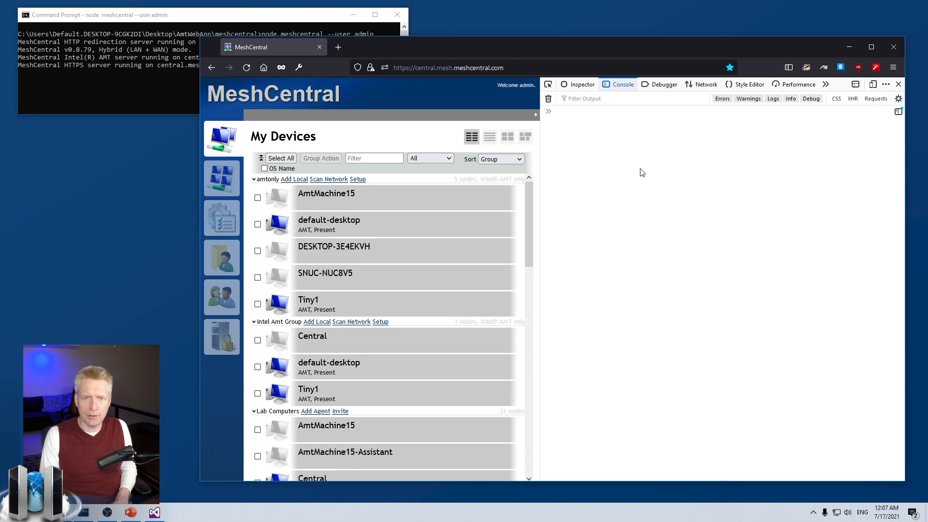
left_click(448, 67)
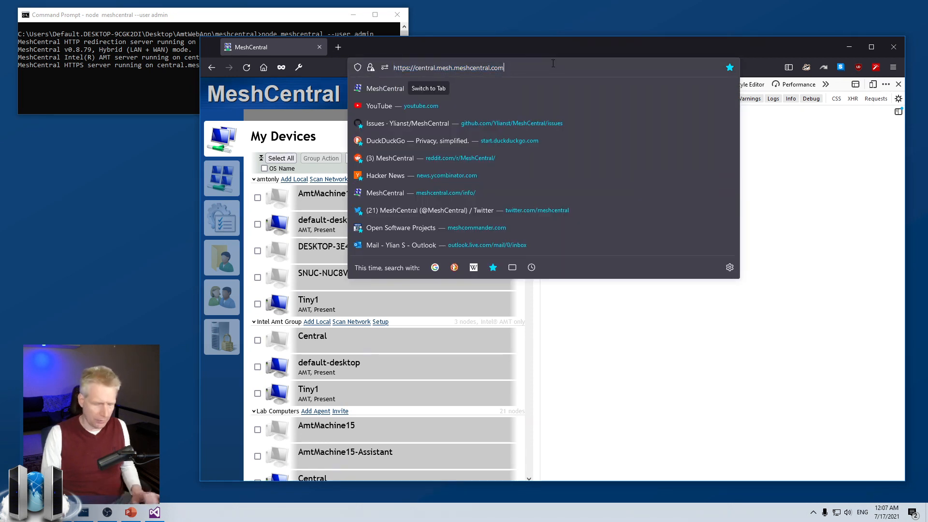
type("/?trace=1")
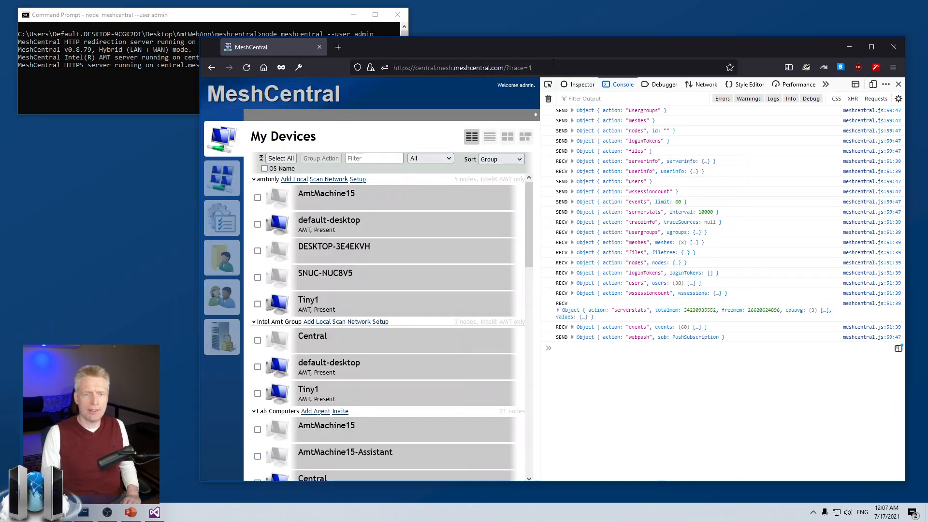
mouse_move(403, 247)
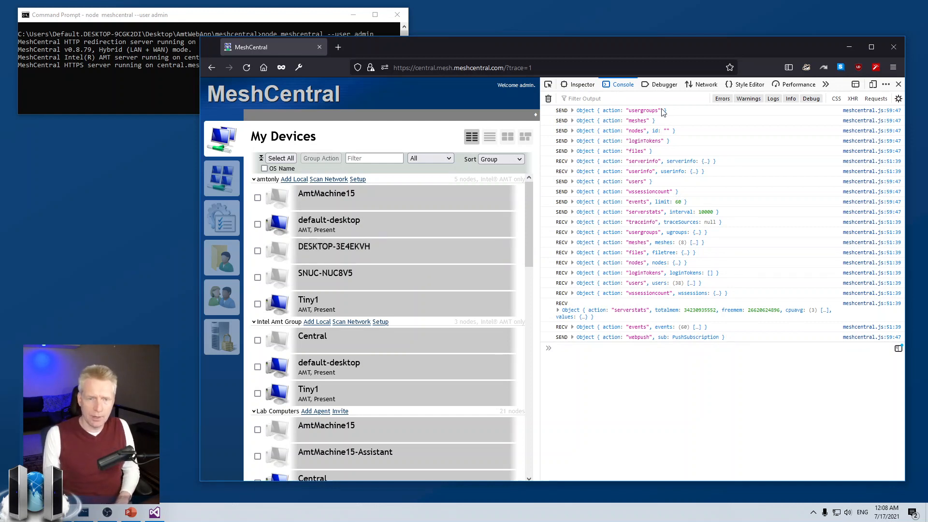
mouse_move(632, 364)
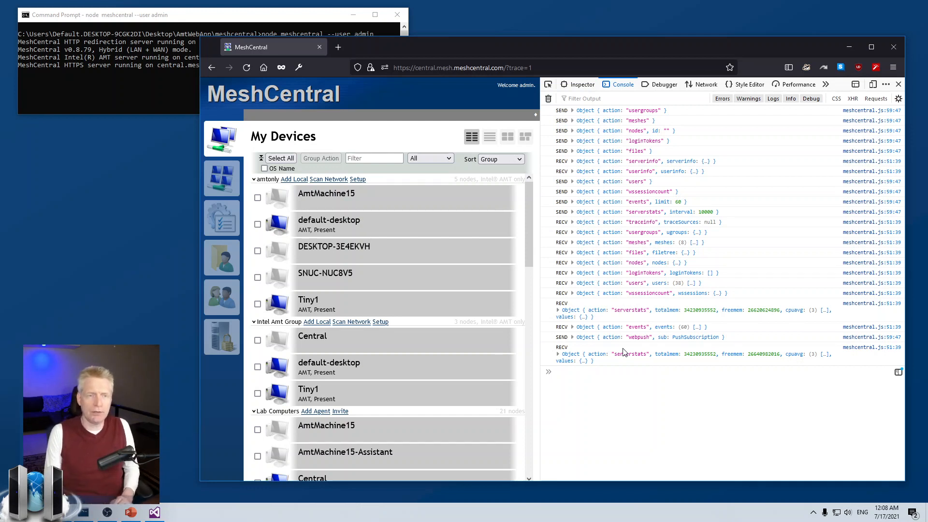
mouse_move(430, 303)
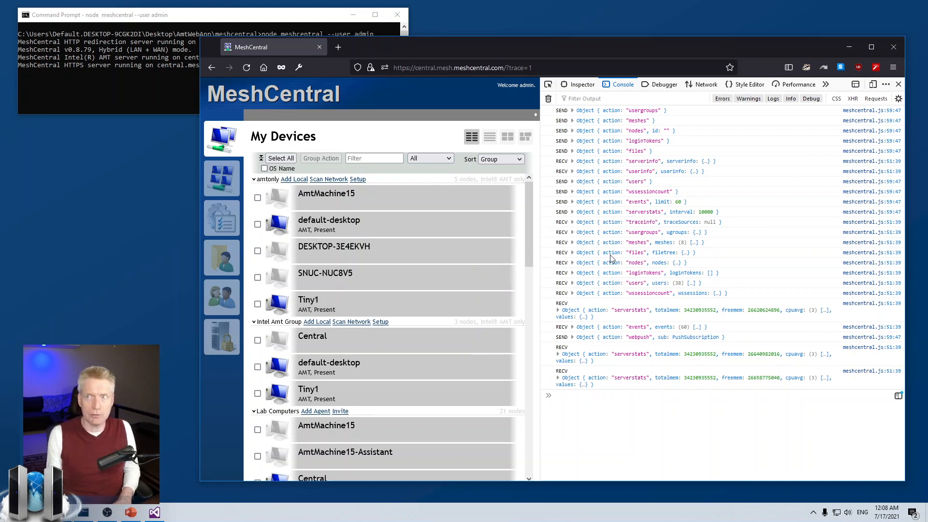
mouse_move(617, 231)
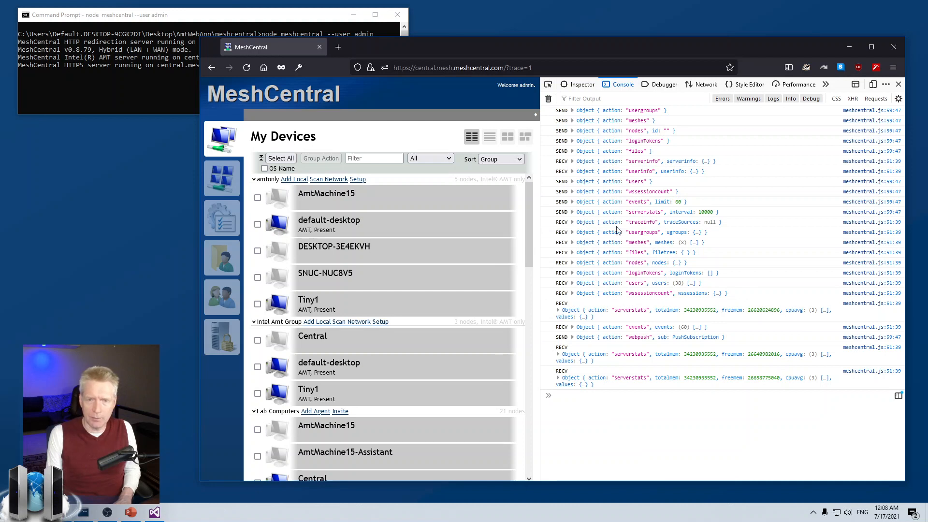
mouse_move(578, 115)
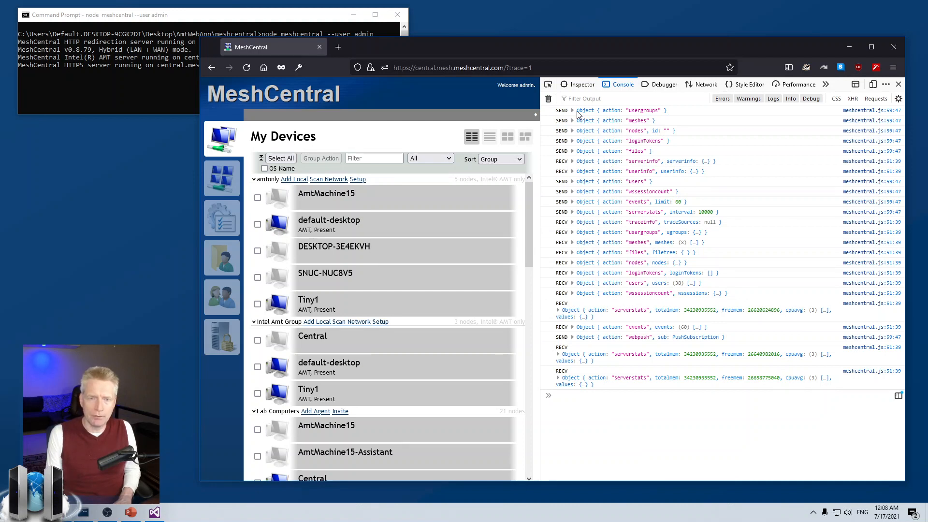
mouse_move(662, 113)
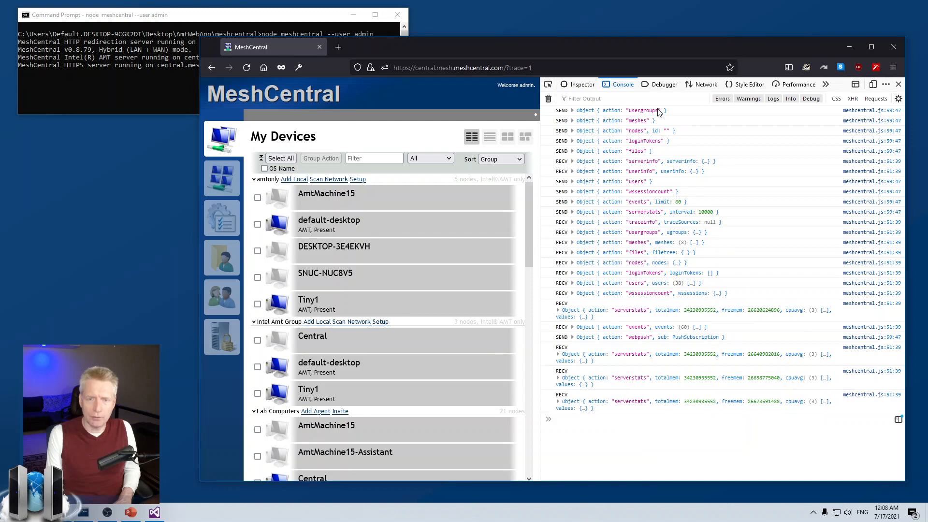
double_click(639, 110)
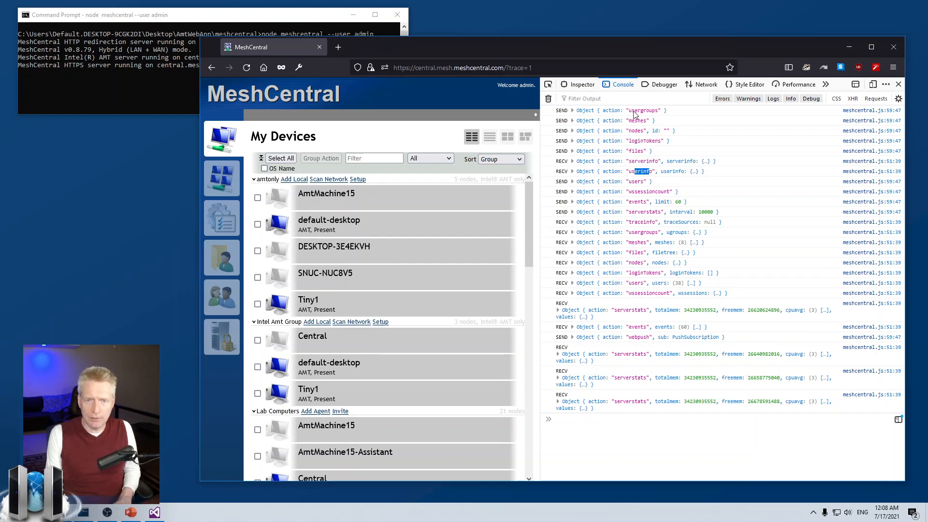
double_click(643, 111)
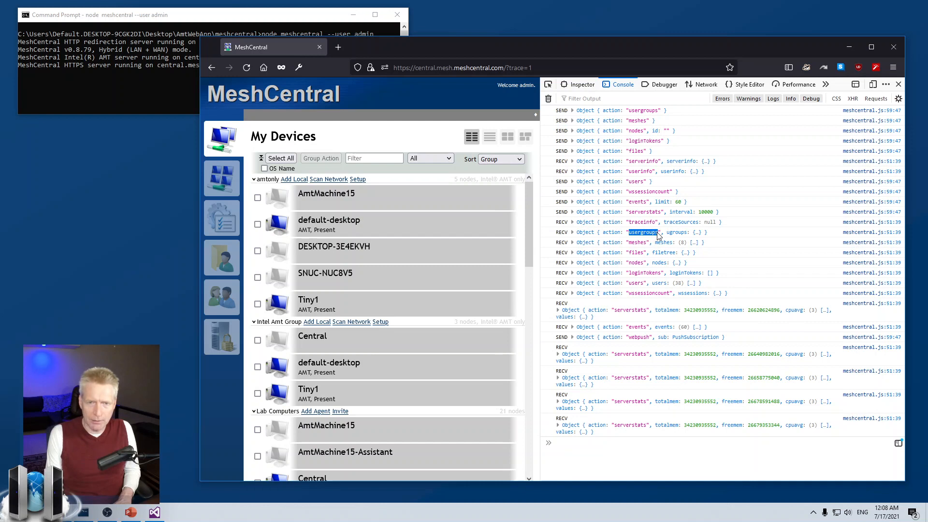
mouse_move(653, 235)
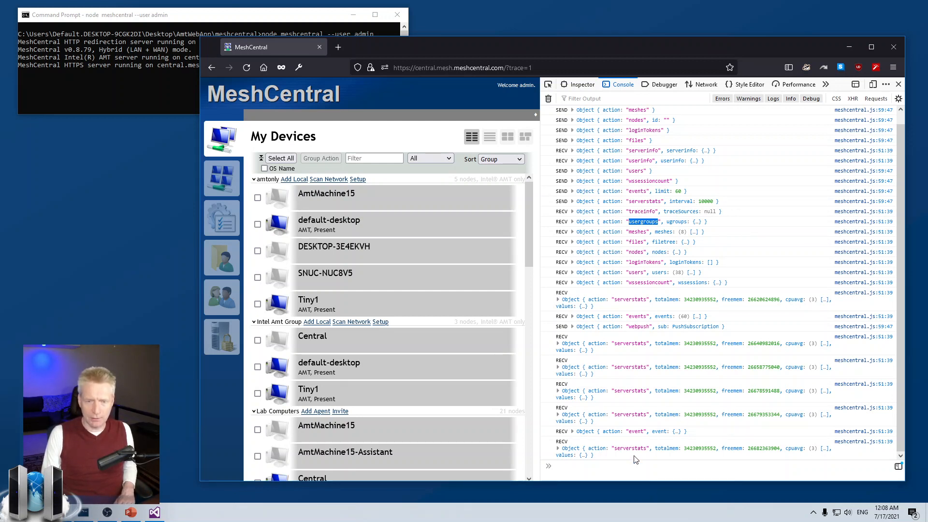
mouse_move(629, 448)
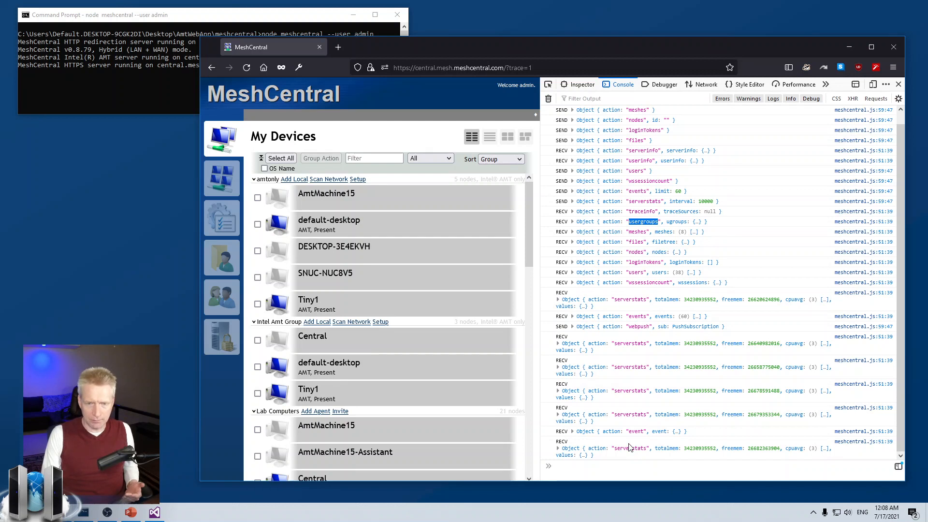
mouse_move(596, 498)
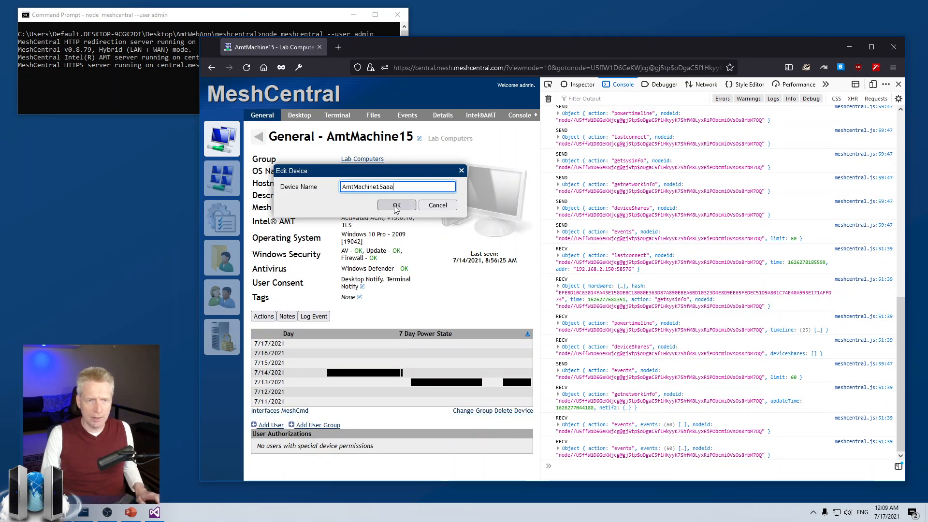
Step: Confirm the AmtMachine15aaa rename and expand the changedevice RECV events object in the Console
left_click(395, 205)
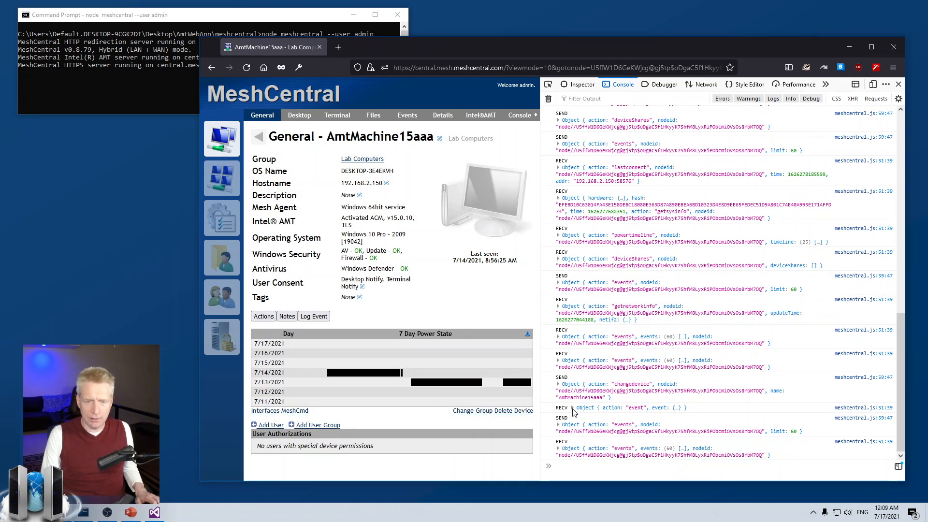
mouse_move(625, 387)
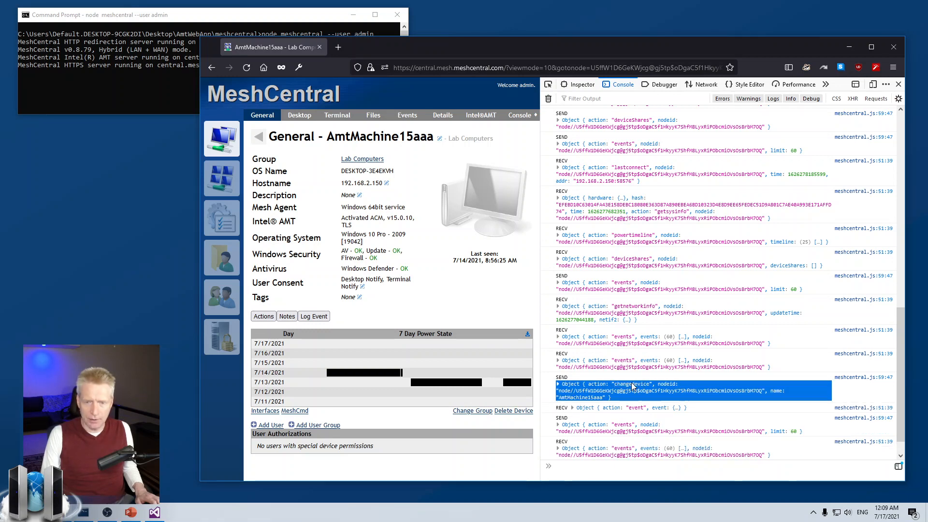
mouse_move(571, 406)
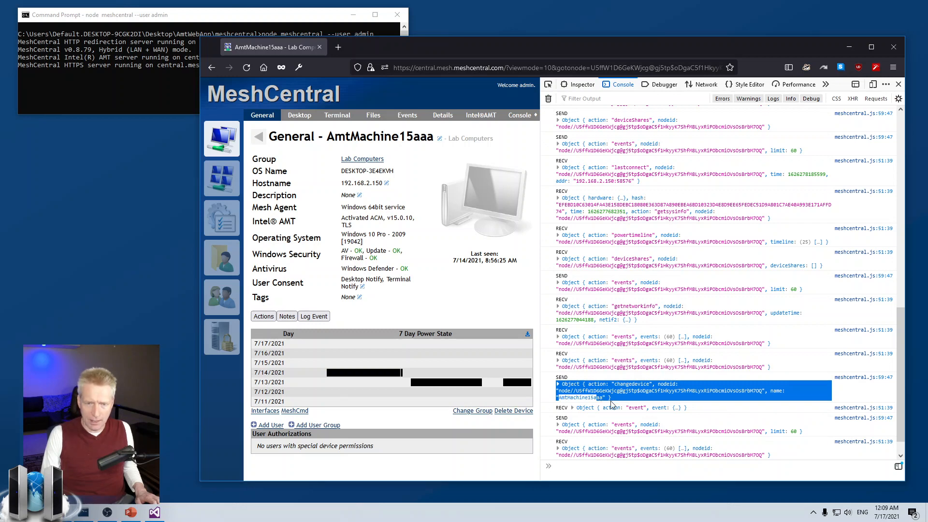
mouse_move(745, 371)
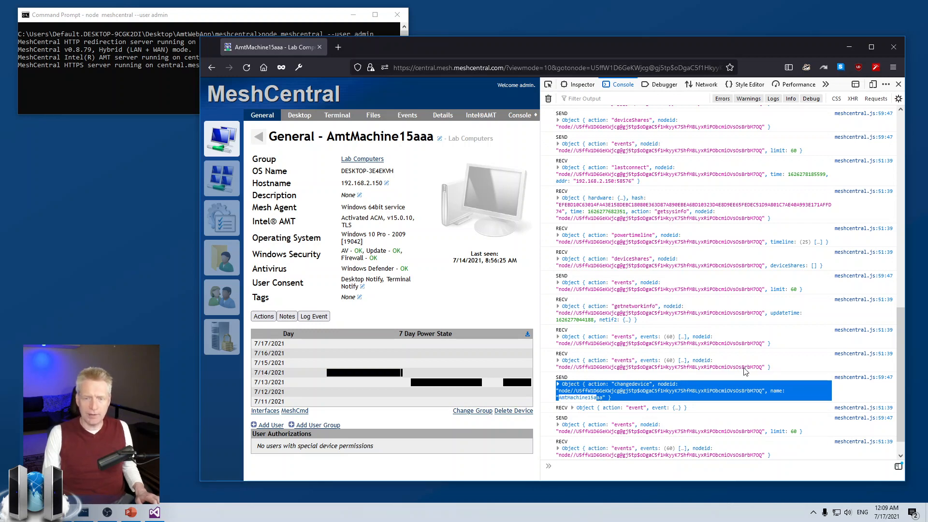
left_click(557, 360)
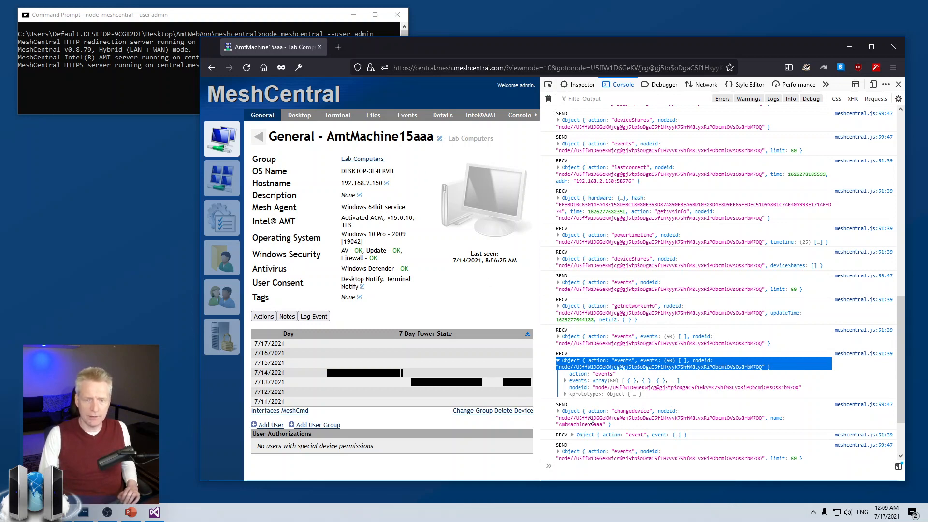
Step: Rename the device back to AmtMachine15 and close the developer tools panel
left_click(438, 137)
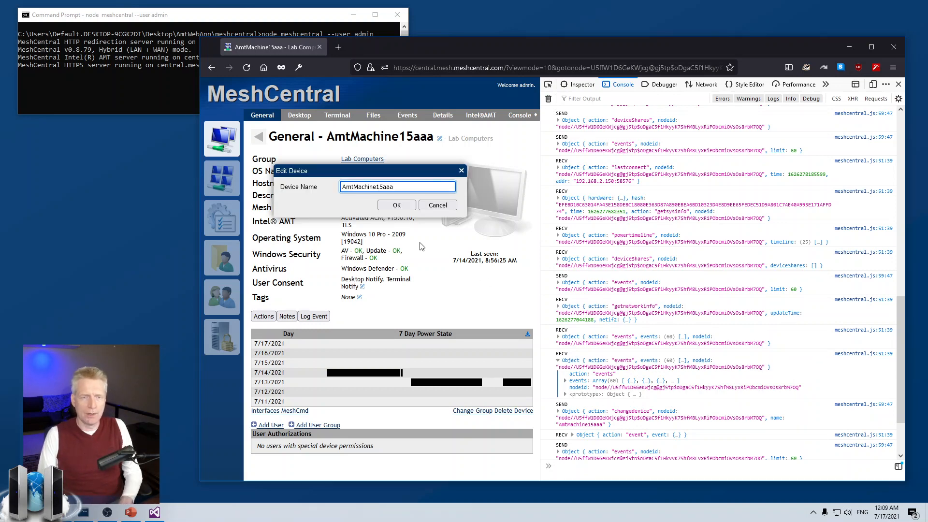
left_click(396, 205)
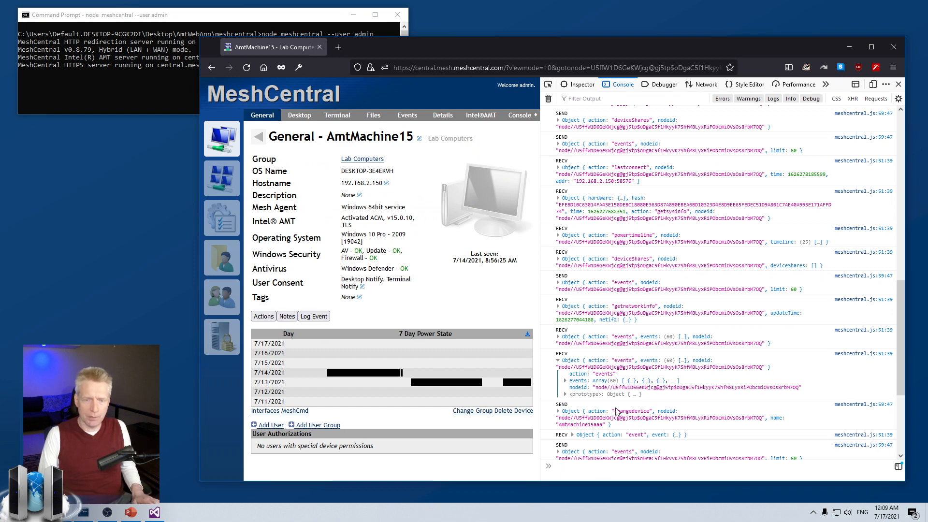
scroll("down", 3)
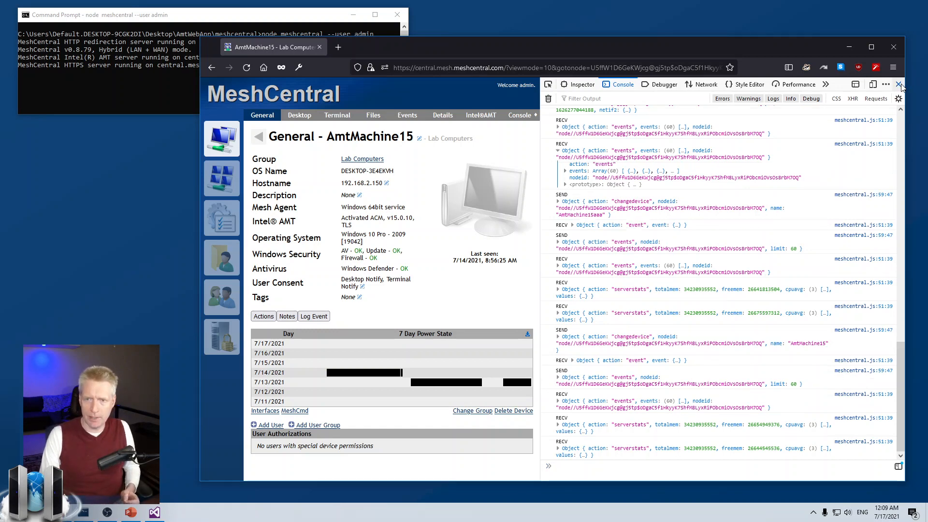
left_click(898, 84)
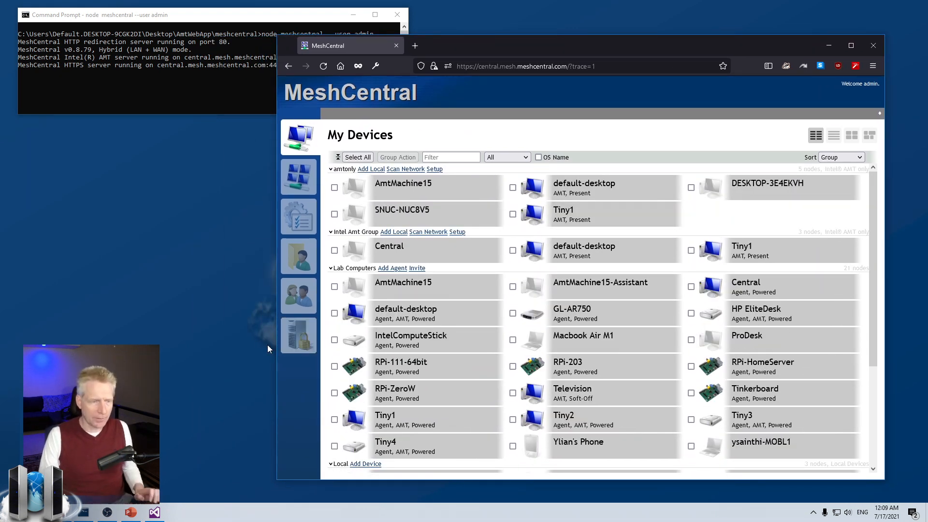
Step: Return to PowerPoint and display slide 4, 'Benefits of Web Sockets'
left_click(130, 511)
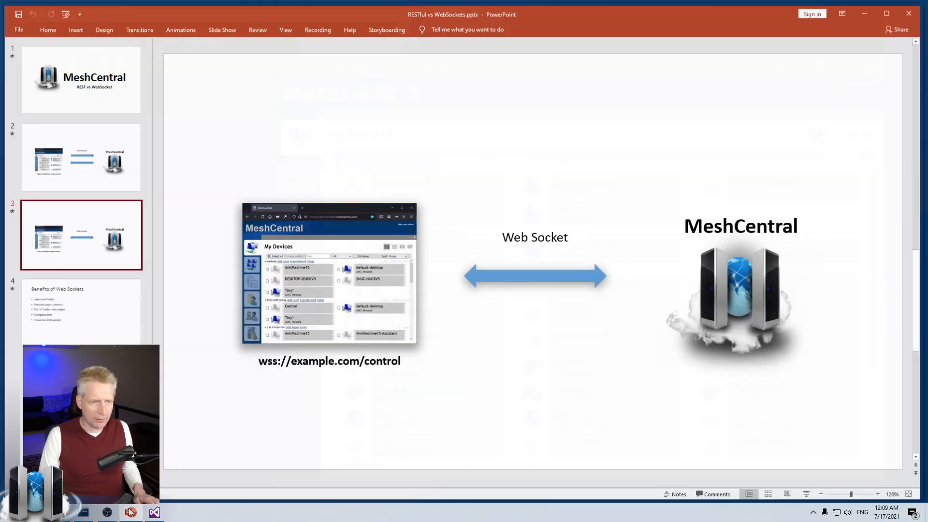
left_click(81, 310)
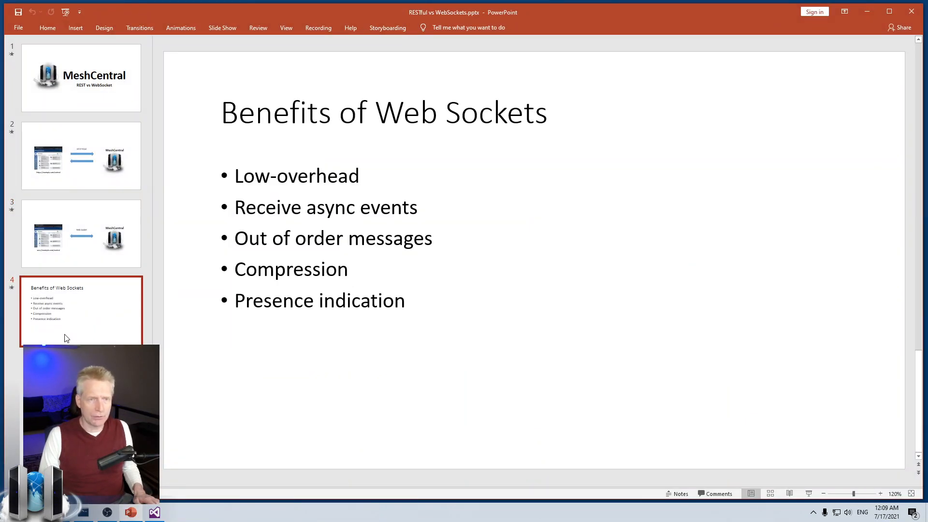
mouse_move(76, 313)
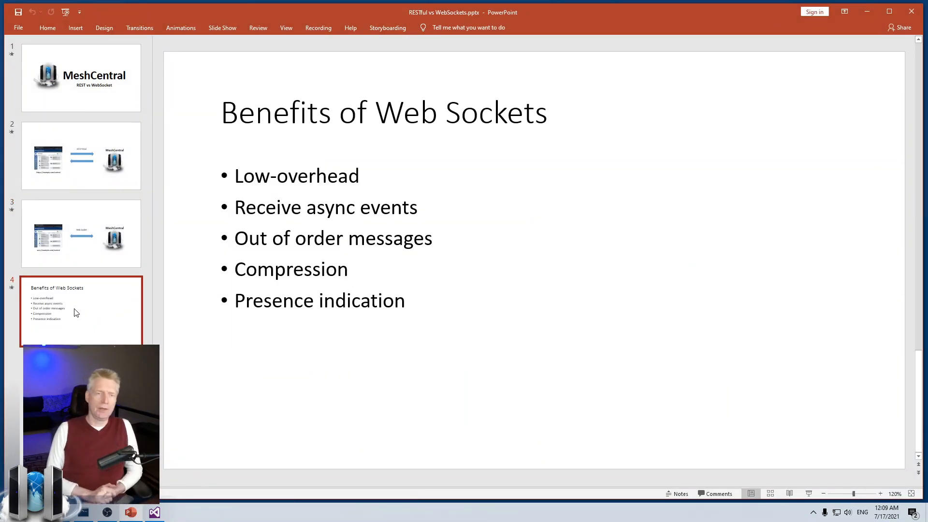